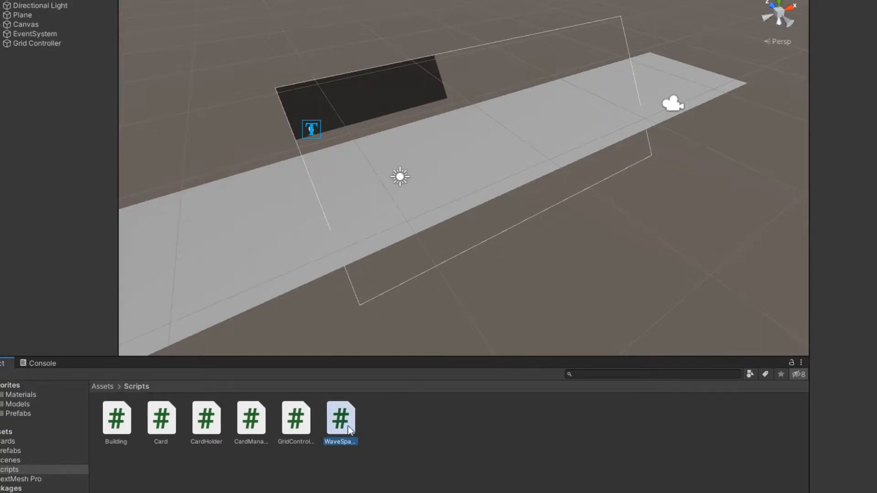
Step: Open the WaveSpawner script from the Scripts folder in the code editor
{"action": "double_click", "coordinate": [340, 422]}
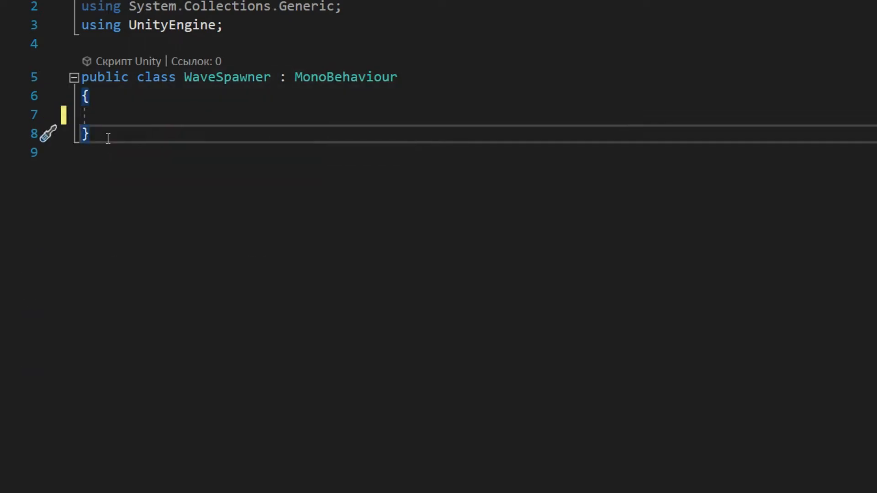
Step: Declare a public Wave class with a private WaveSettings[] _waveSettings field
{"action": "type", "text": "public class Wave"}
{"action": "type", "text": "[SerializeField"}
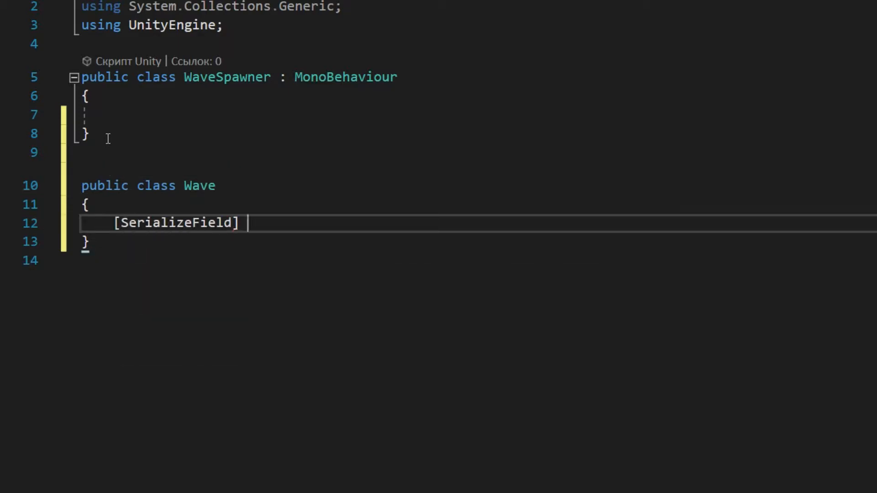
{"action": "type", "text": "private Wave"}
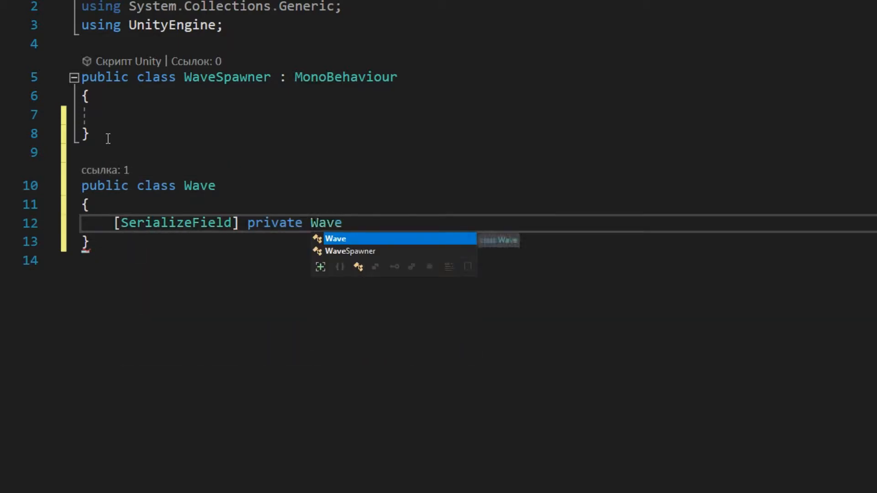
{"action": "type", "text": "Settings[]"}
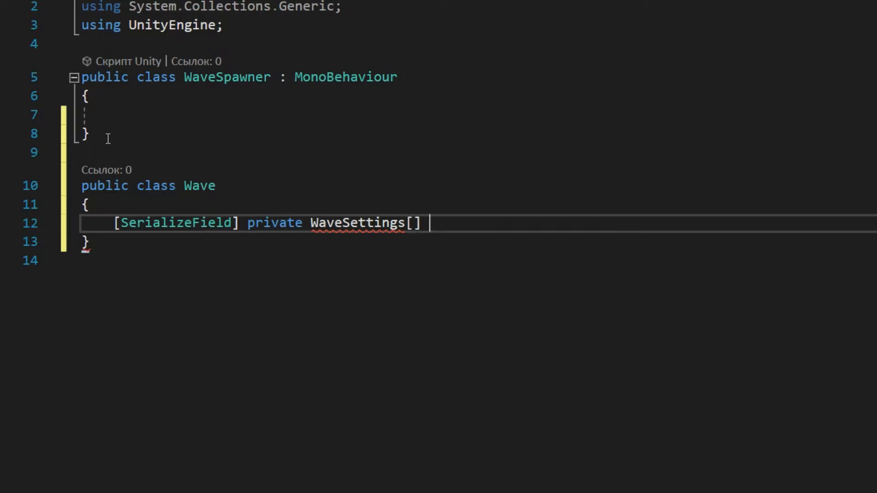
{"action": "type", "text": "_waveSettings;"}
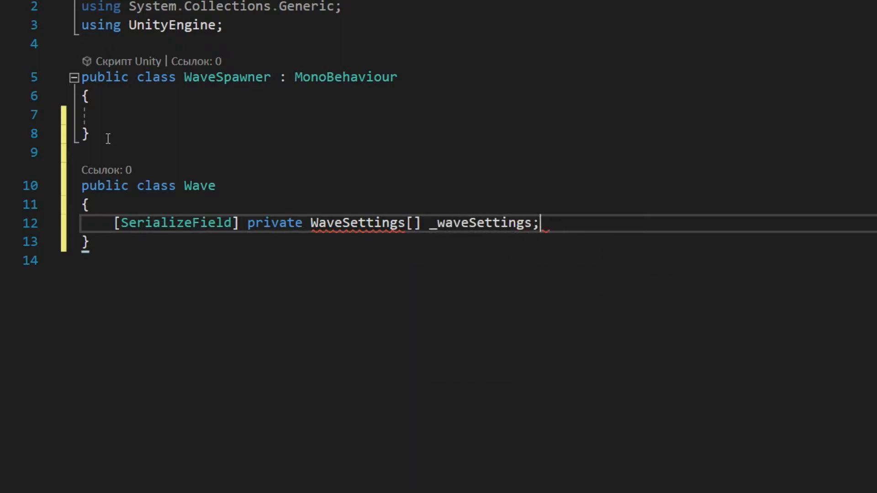
Step: Expose a get-only WaveSettings property returning _waveSettings and begin the next member
{"action": "type", "text": "public W"}
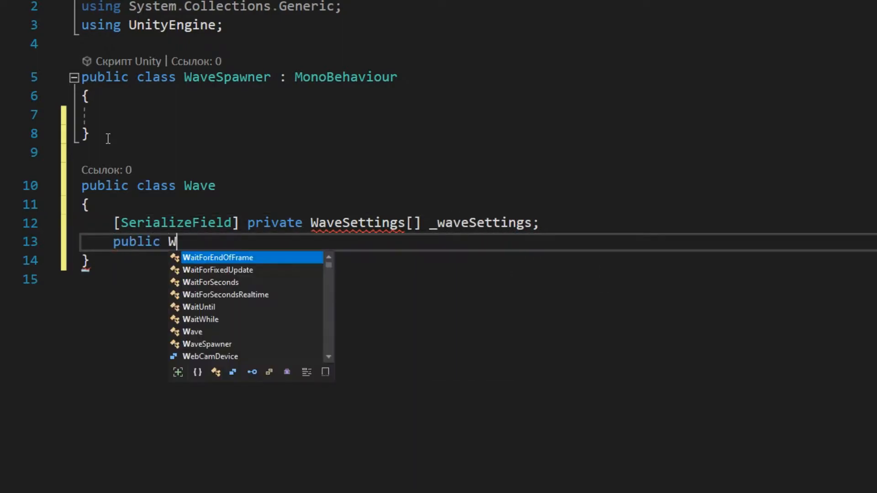
{"action": "type", "text": "aveSettio"}
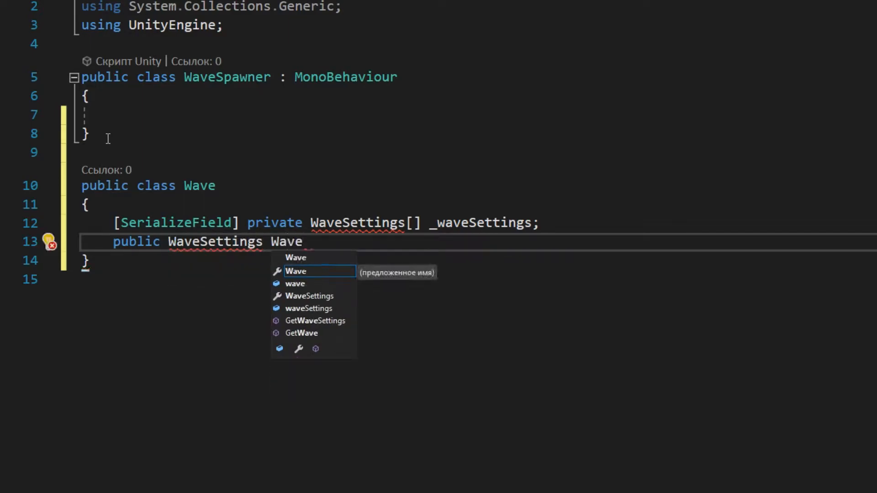
{"action": "type", "text": "Settings { get }"}
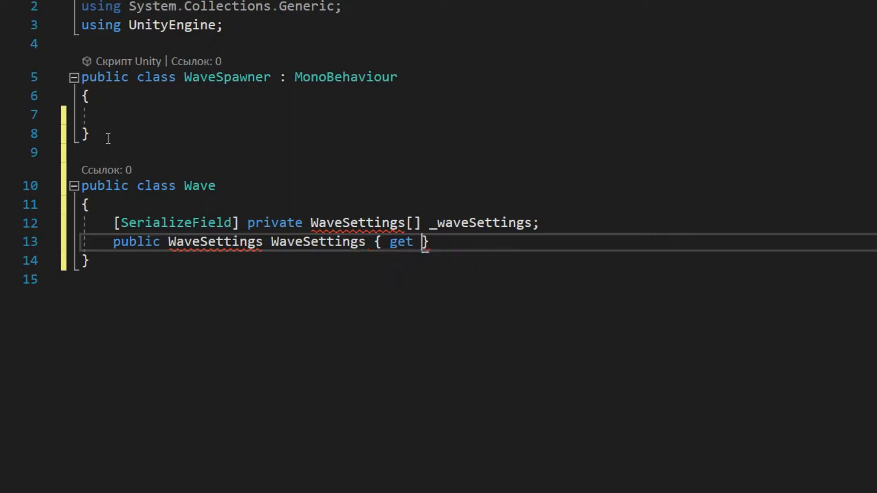
{"action": "type", "text": "=> _waveSettings;"}
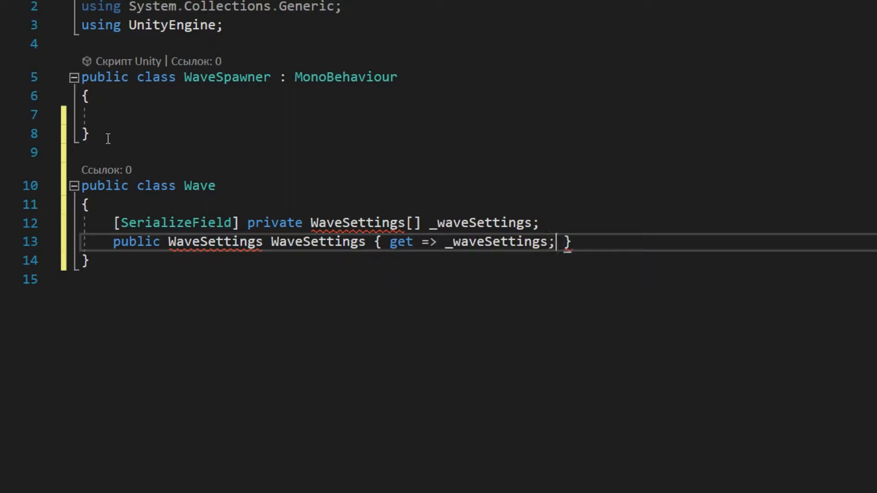
{"action": "type", "text": "public vl"}
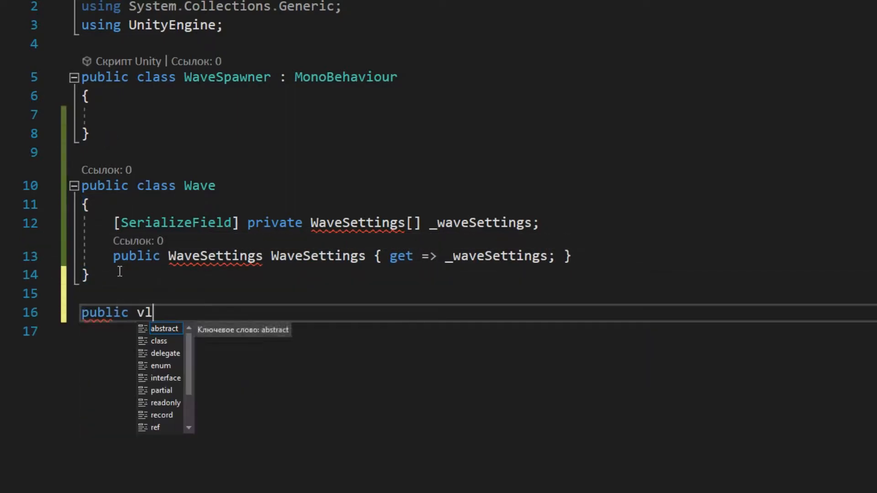
Step: Declare a WaveSettings class with serialized GameObject _enemy, _neededSpawner and float _spawnDelay fields
{"action": "type", "text": "class WaveSettings"}
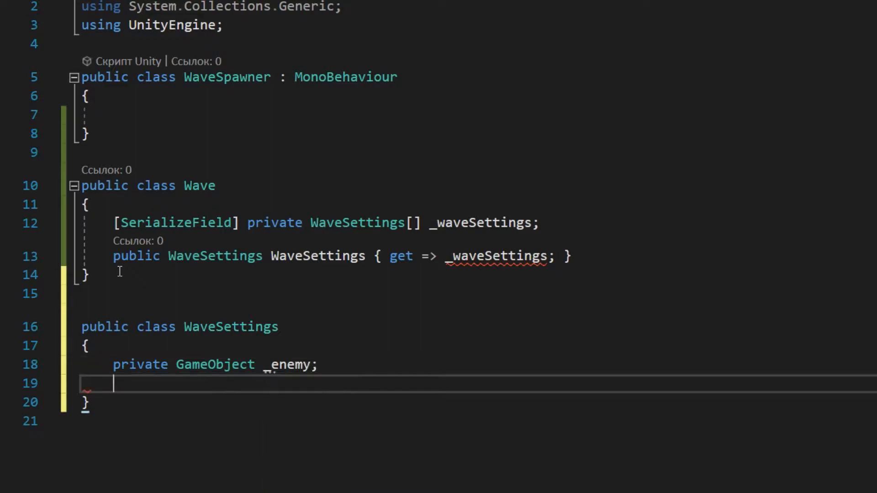
{"action": "type", "text": "pr"}
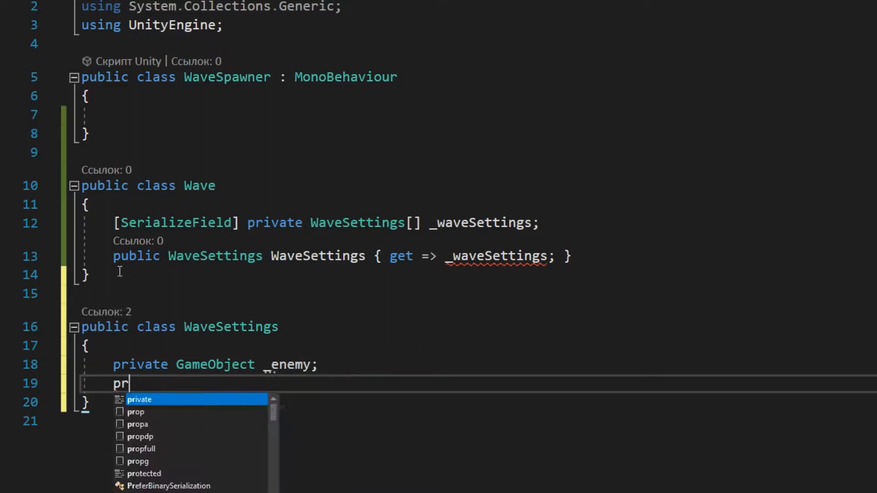
{"action": "type", "text": "ivate GameObject _neededSpawner;"}
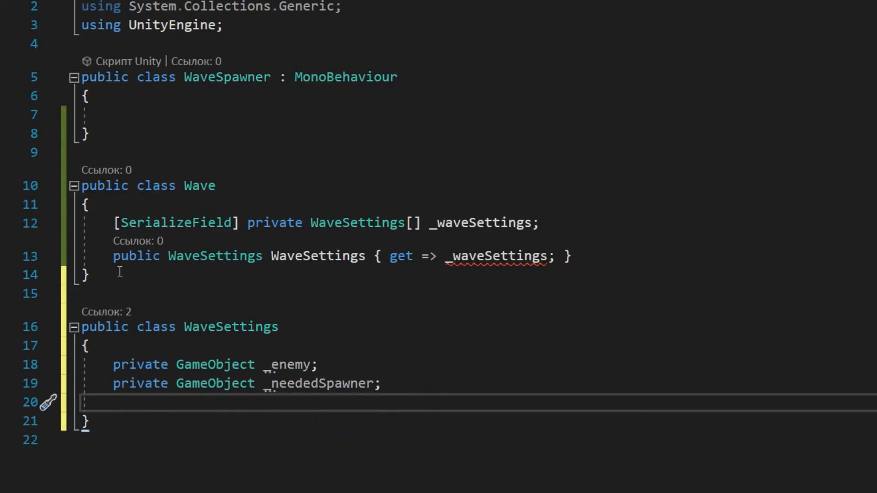
{"action": "type", "text": "private float"}
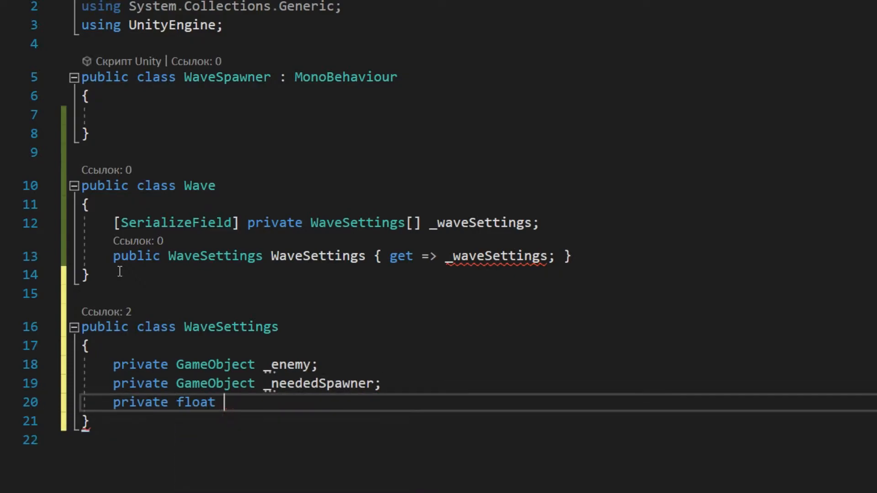
{"action": "type", "text": "_spawnDelay;"}
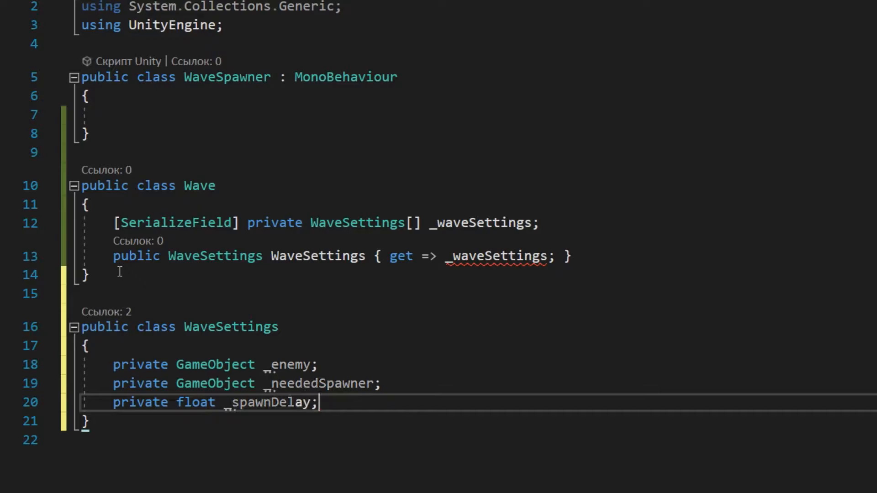
{"action": "type", "text": "[SerializeField]"}
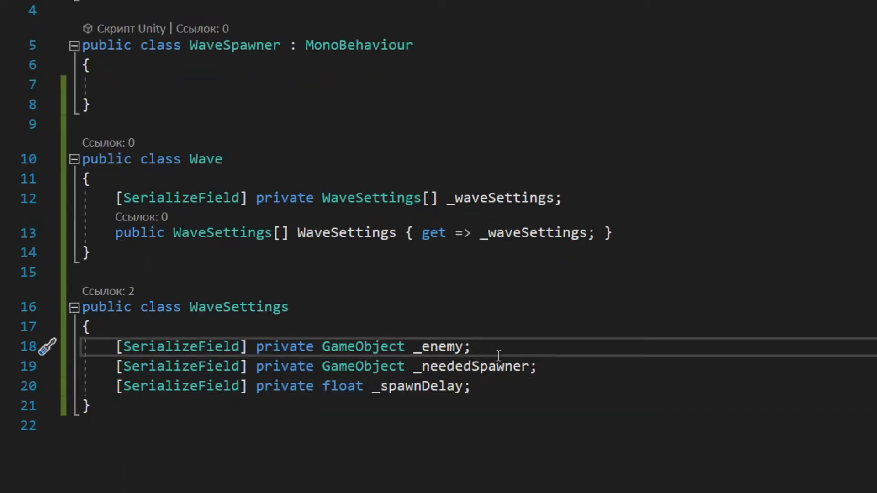
Step: Add get-only Enemy, NeededSpawner and SpawnDelay properties and mark the classes [System.Serializable]
{"action": "type", "text": "public GameObject Enemy { get => _enemy;"}
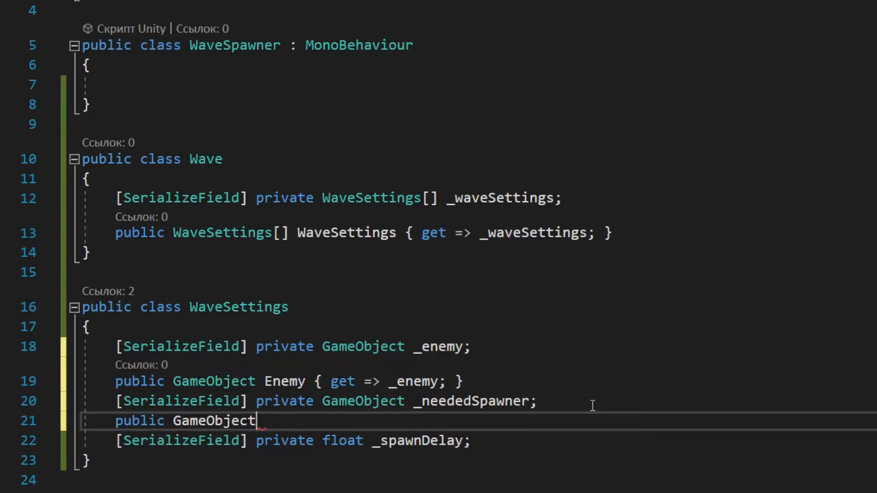
{"action": "type", "text": "NeededSpawner { get => _neededSpawner;"}
{"action": "type", "text": "public float Spawn"}
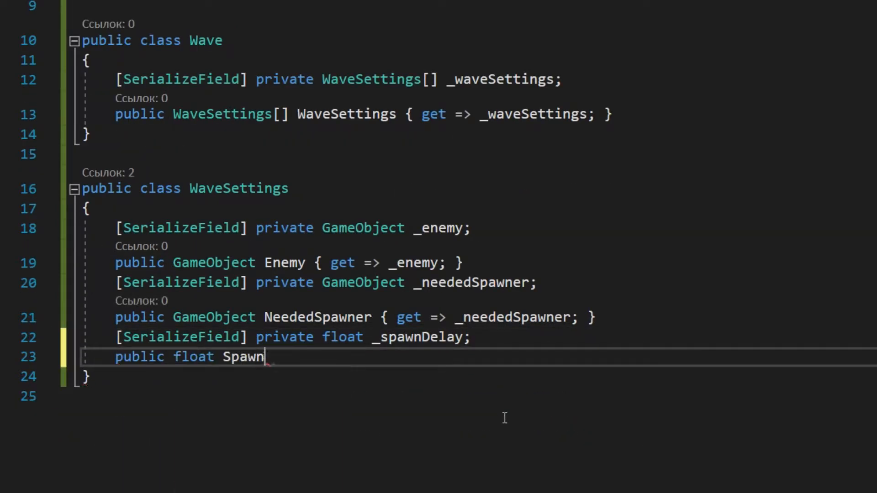
{"action": "type", "text": "Delay { get => _spawnDelay; }"}
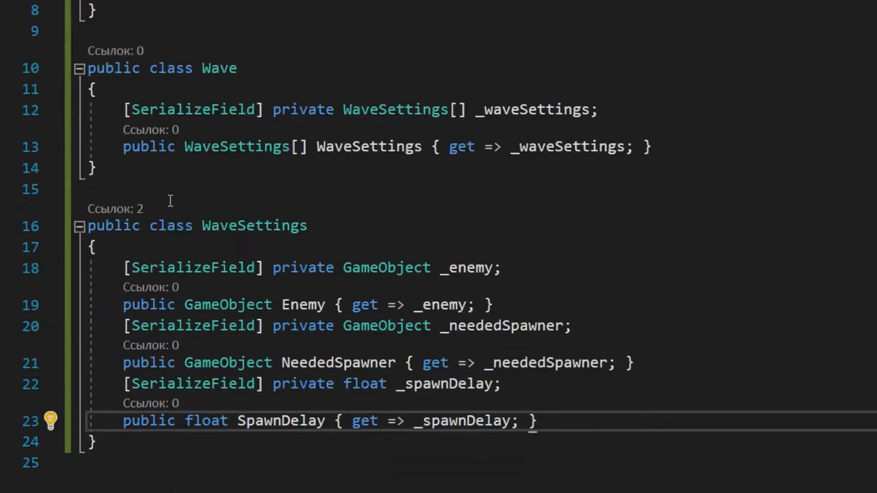
{"action": "type", "text": "[System.Serializable"}
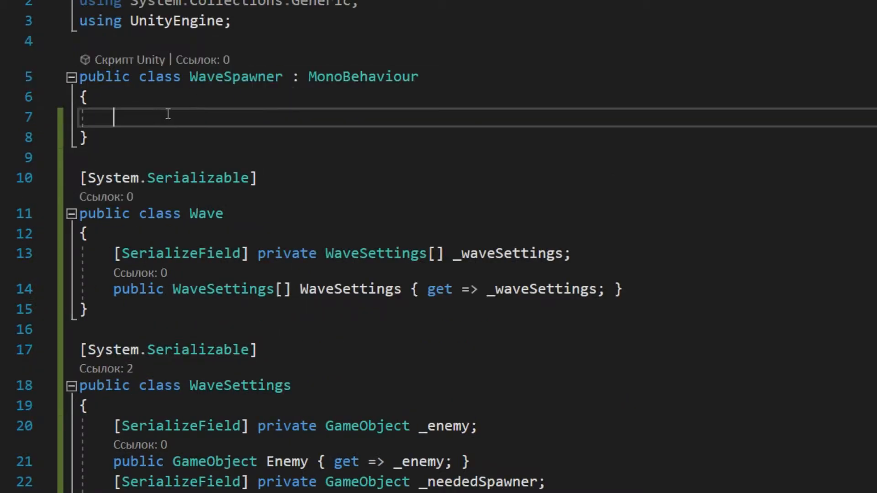
Step: Give WaveSpawner a serialized Wave[] field and int counters _currentEnemyIndex, _currentWaveIndex, _enemiesLeftToSpawn
{"action": "type", "text": "[SerializeField] private Wave[] _waves;"}
{"action": "type", "text": "private int"}
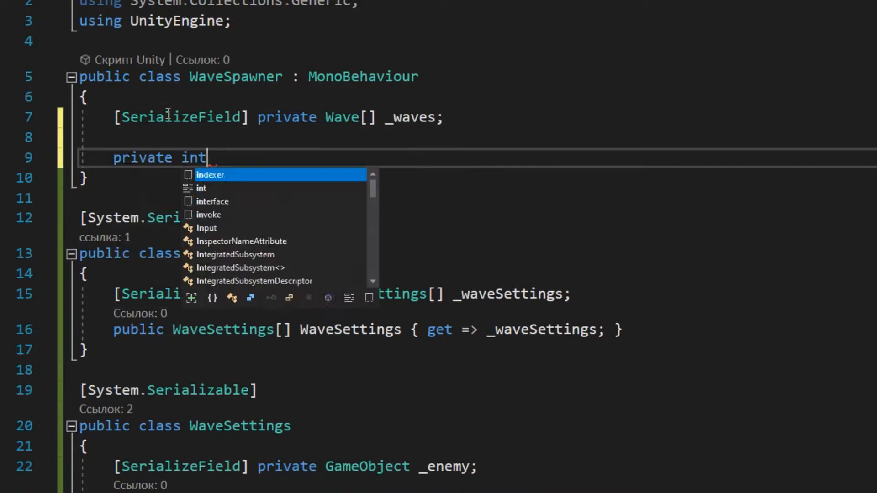
{"action": "type", "text": "_currentEnemyIndex;"}
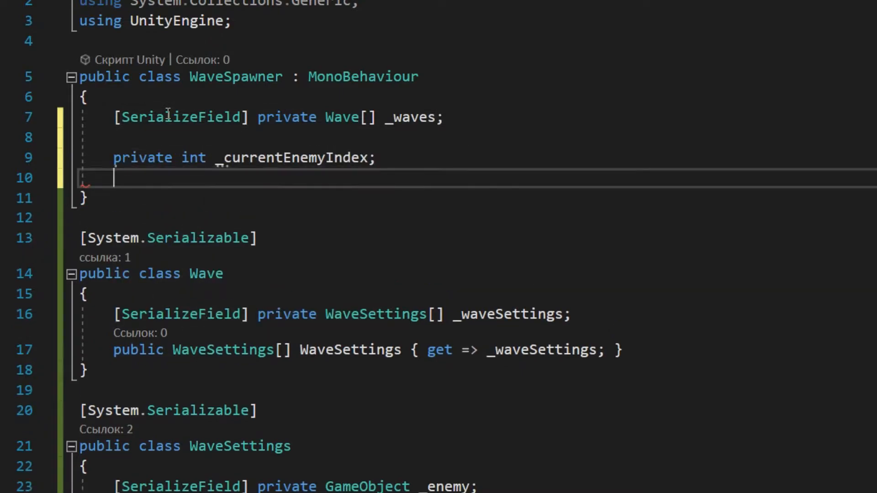
{"action": "type", "text": "private int _currentW"}
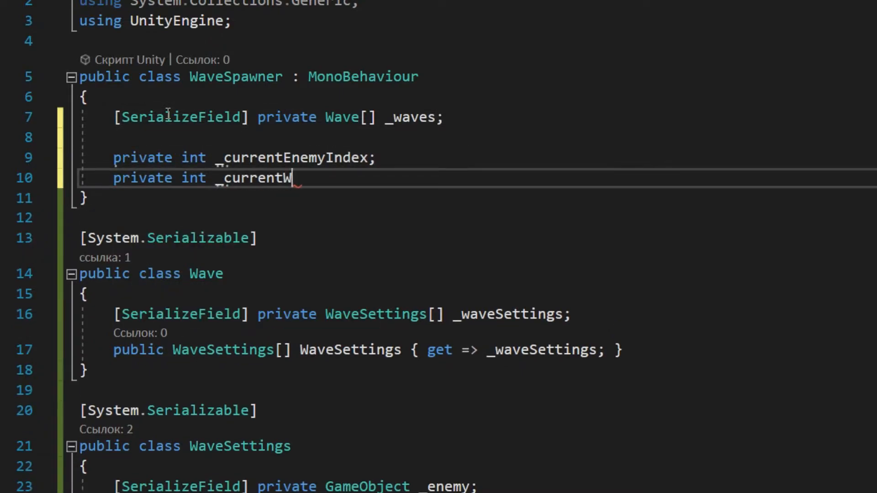
{"action": "type", "text": "aveIndex;"}
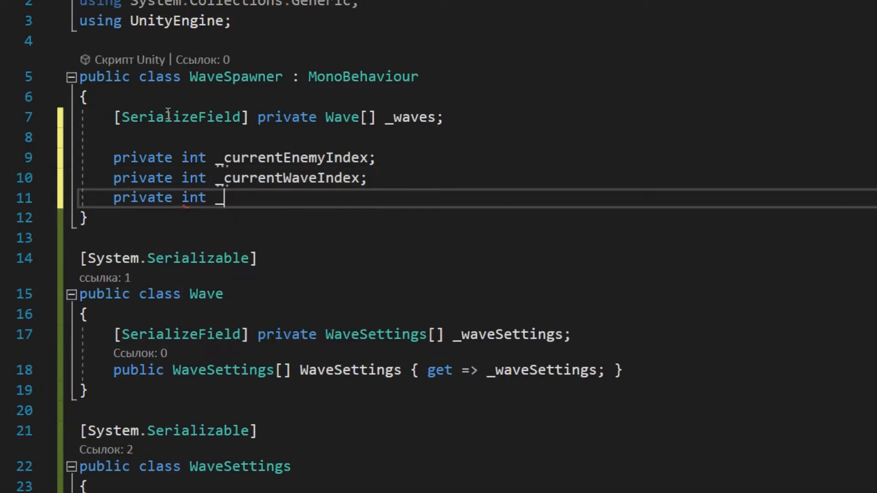
{"action": "type", "text": "enemiesLeftToS"}
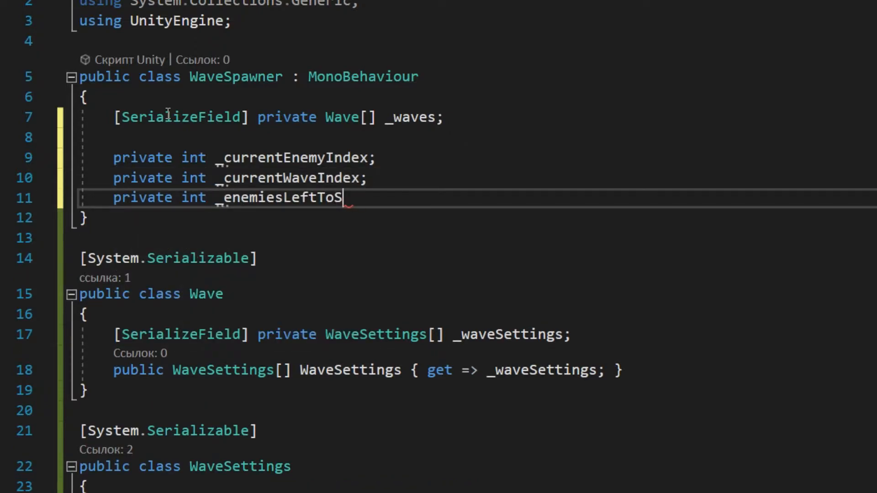
{"action": "type", "text": "pawn;"}
{"action": "type", "text": "_enemiesLeftToSpawn = _waves"}
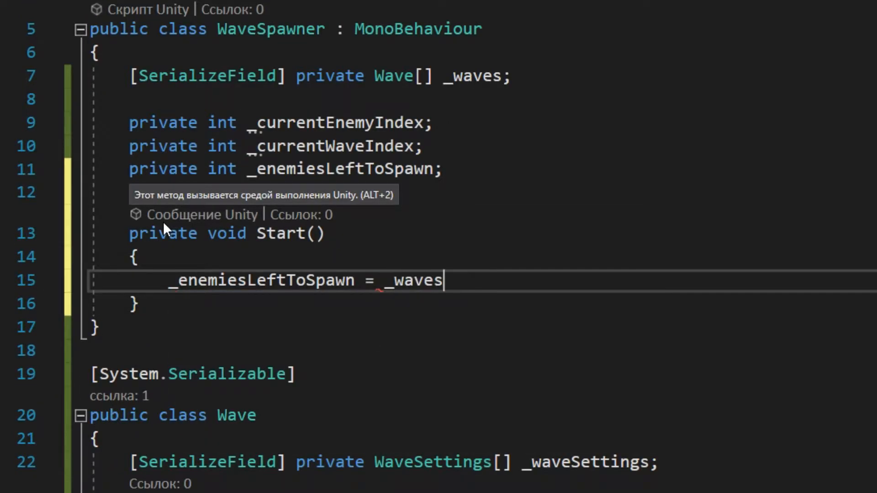
Step: In Start, set _enemiesLeftToSpawn to _waves[0].WaveSettings.Length and begin a private member
{"action": "type", "text": "[0].WaveSettings.Length;"}
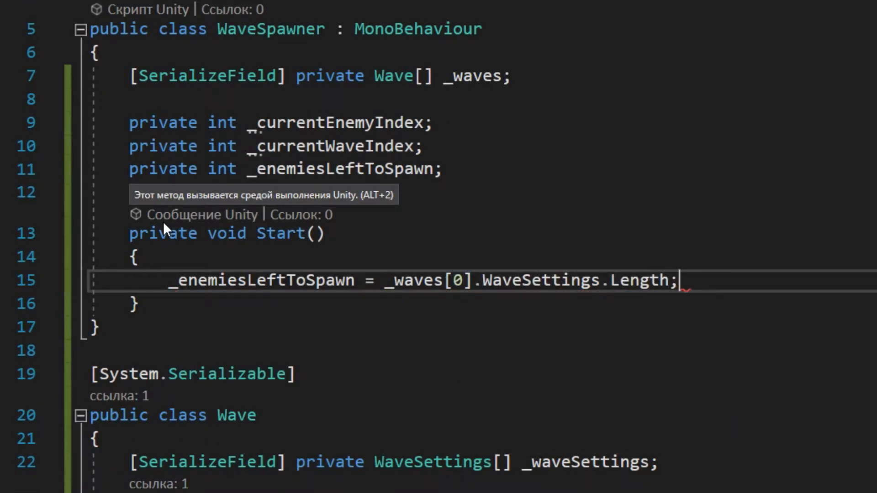
{"action": "type", "text": "private"}
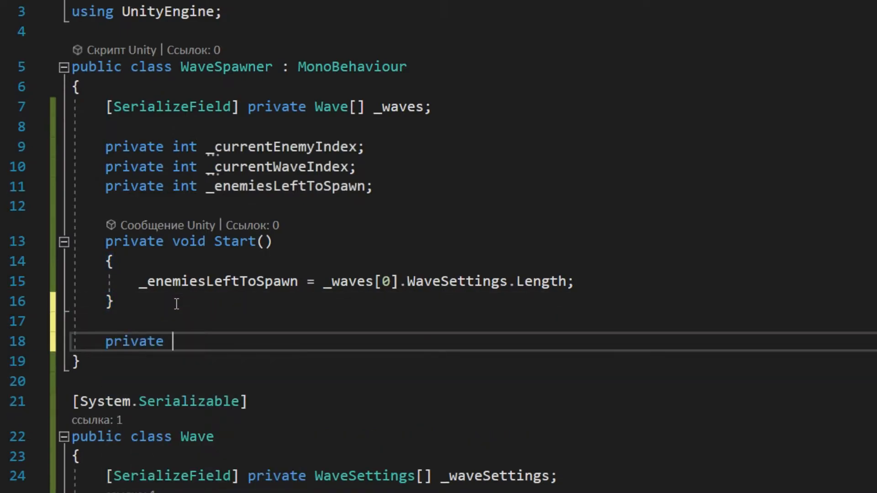
Step: Add an IEnumerator SpawnEnemyInWave that yields a WaitForSeconds from the current wave's enemy settings
{"action": "type", "text": "IEnumerator"}
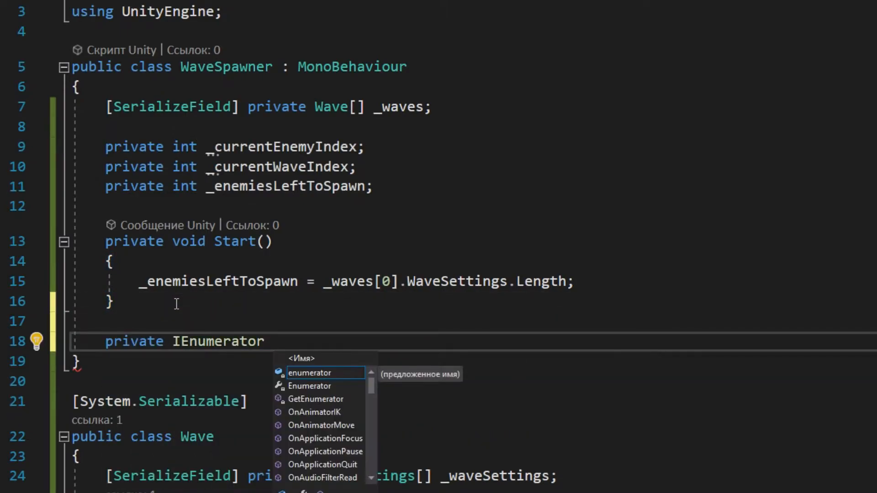
{"action": "type", "text": "SpawnEnemyInWave("}
{"action": "type", "text": "yield"}
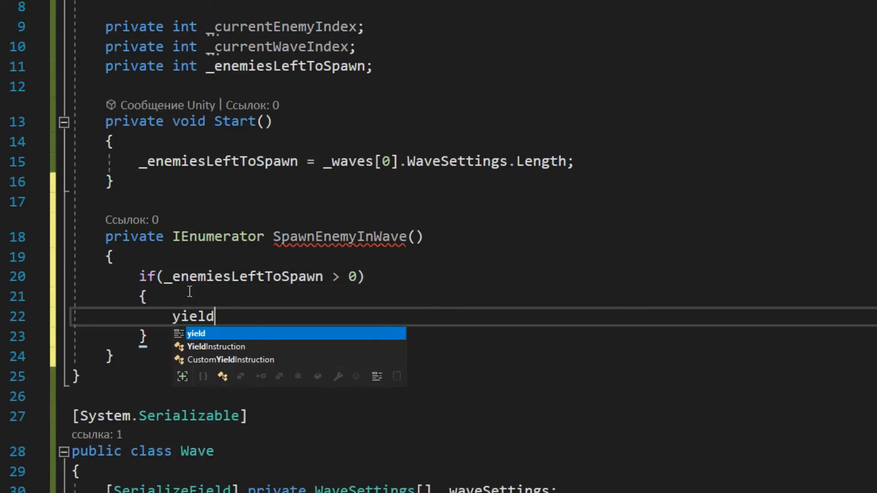
{"action": "type", "text": "return new WaitForSeconds(_waves"}
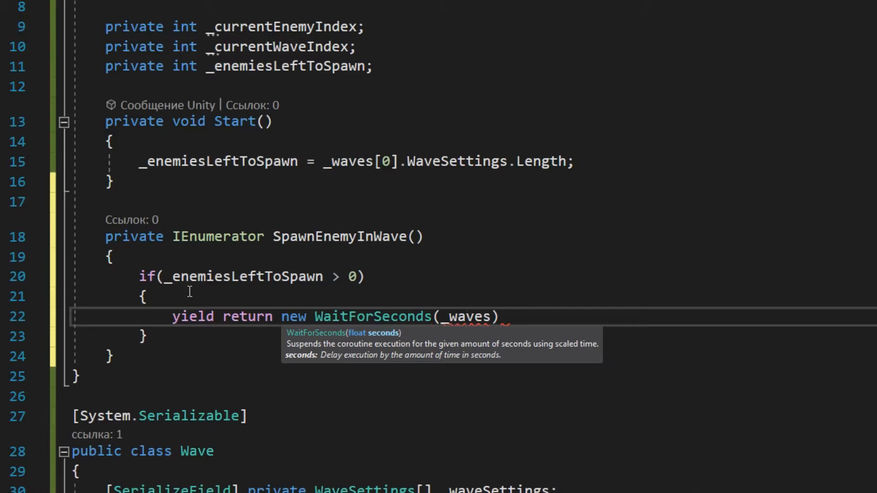
{"action": "type", "text": "[_currentEnemyIndex]"}
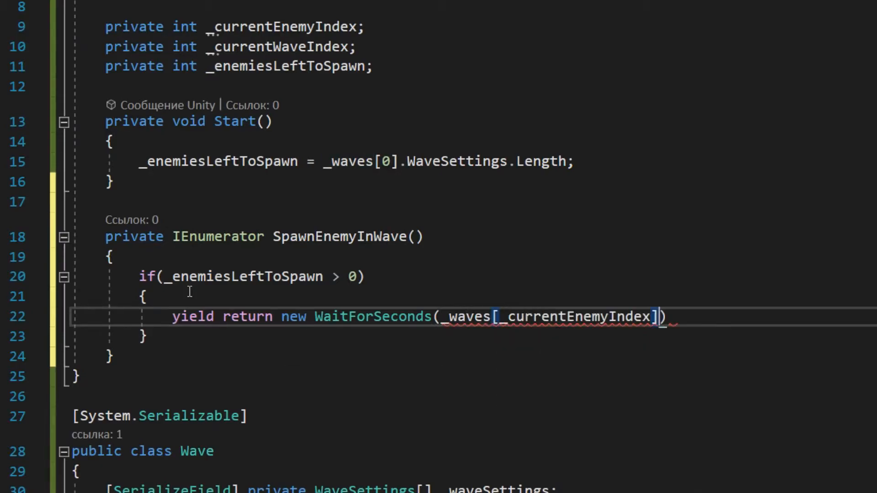
{"action": "type", "text": ".WaveSettings)"}
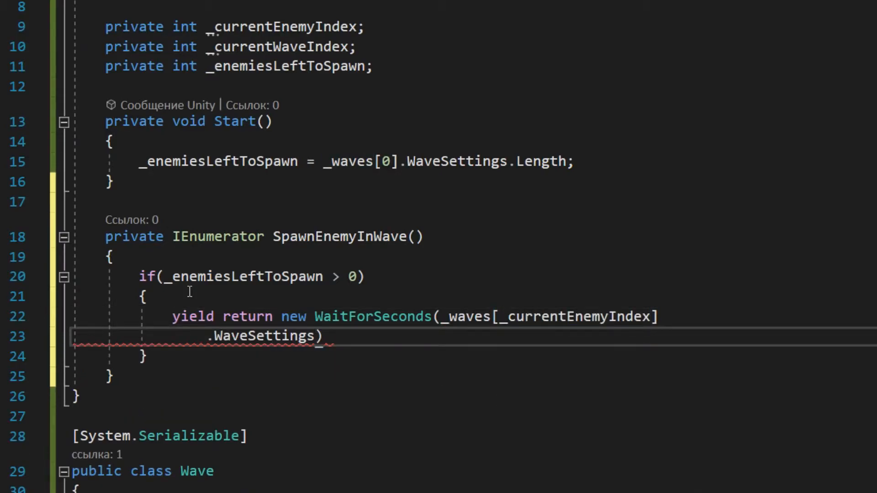
{"action": "type", "text": "[_currentWaveIndex]"}
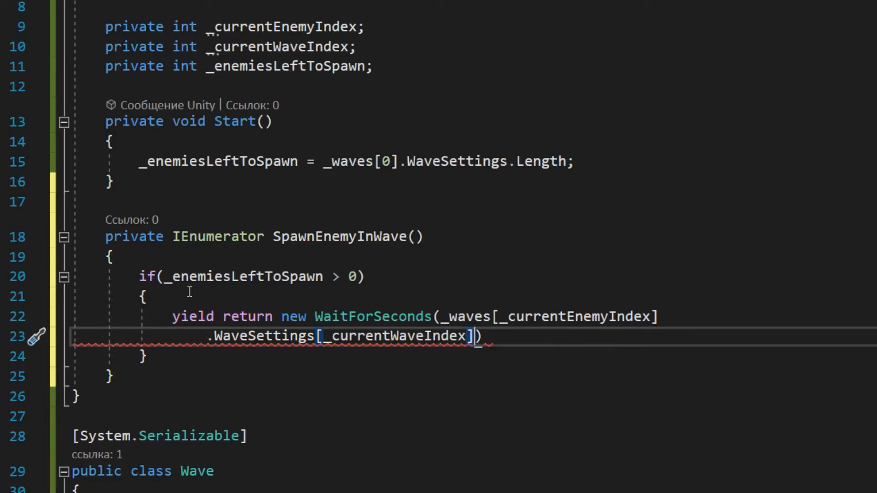
Step: Wait for SpawnDelay, then Instantiate the current wave setting's Enemy
{"action": "type", "text": ".SpawnDelay);"}
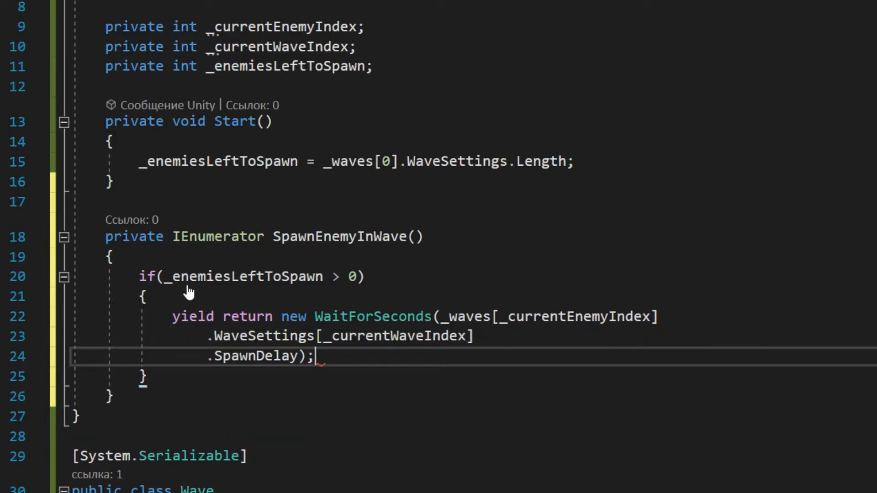
{"action": "type", "text": "Instantiate"}
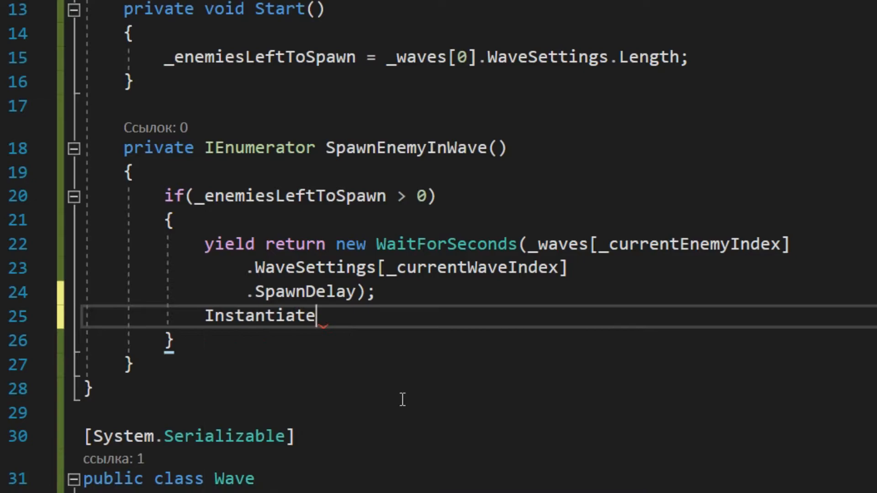
{"action": "type", "text": "(_waves)"}
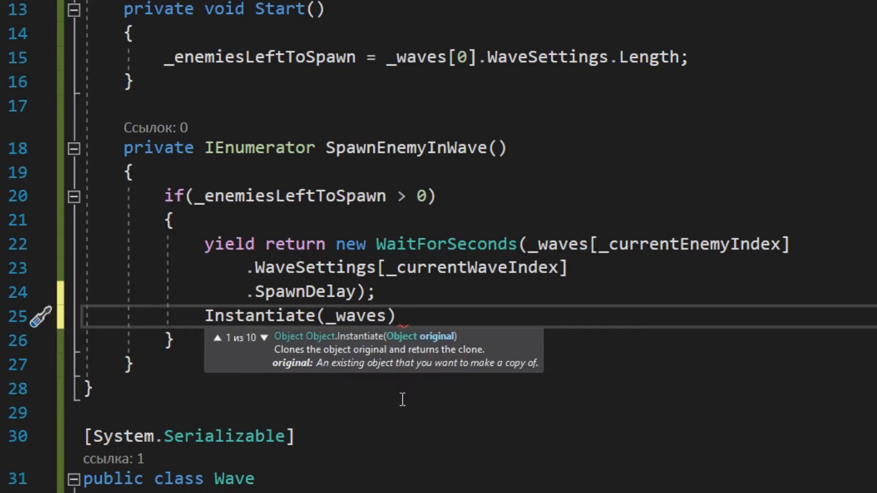
{"action": "type", "text": "[_currentWaveIndex]"}
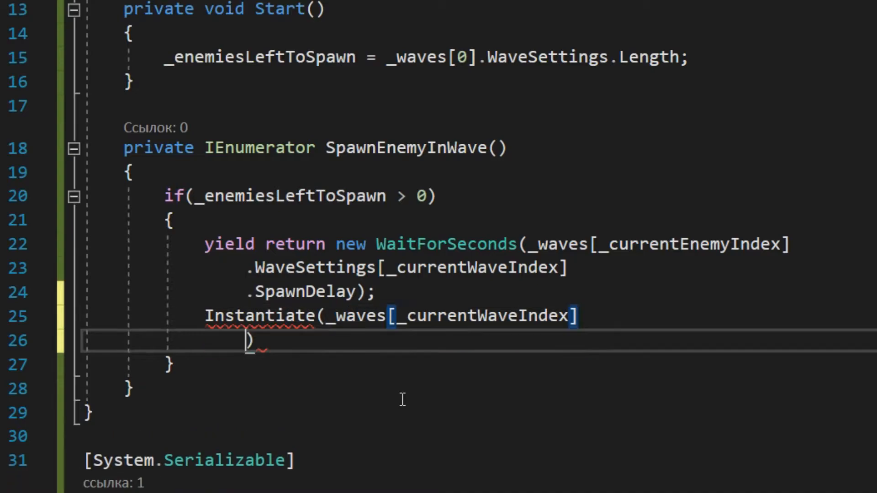
{"action": "type", "text": "."}
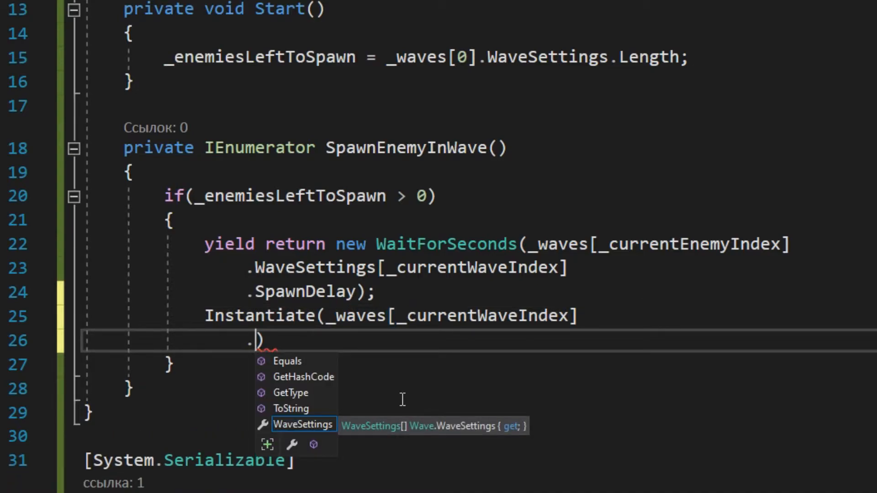
{"action": "type", "text": "WaveSettings[_"}
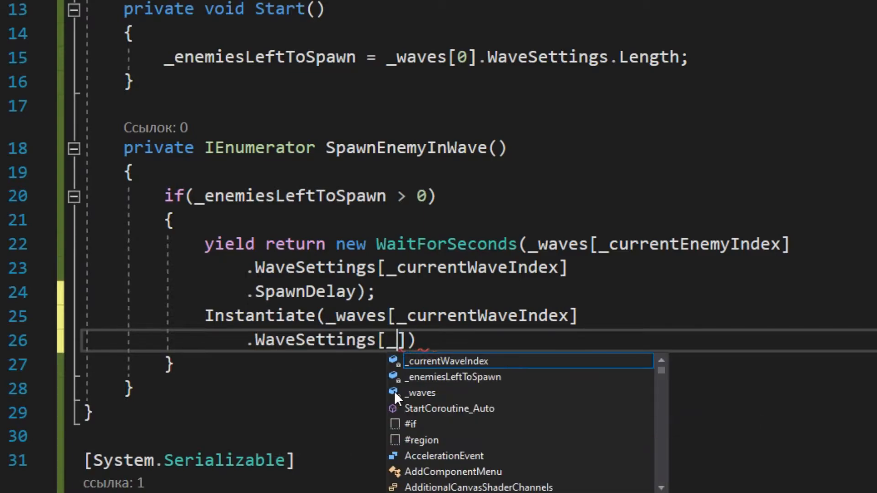
{"action": "type", "text": "_currentEnemyIndex].Enemy,"}
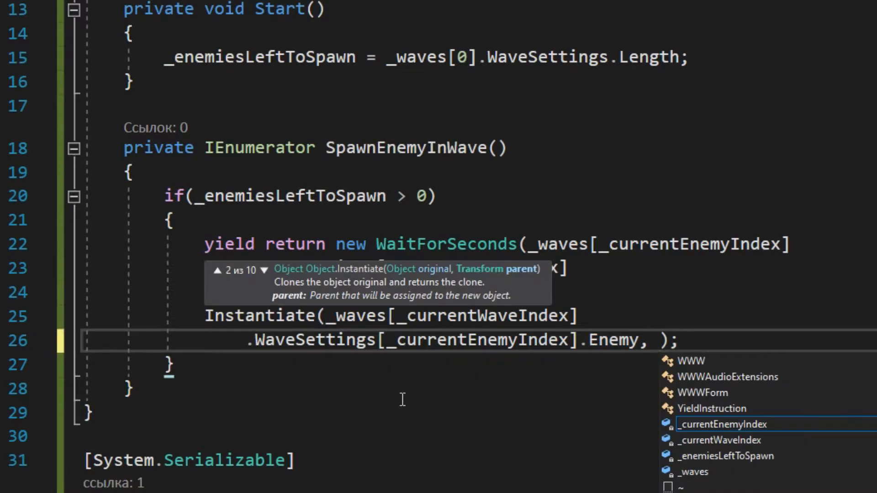
{"action": "key", "text": "Enter"}
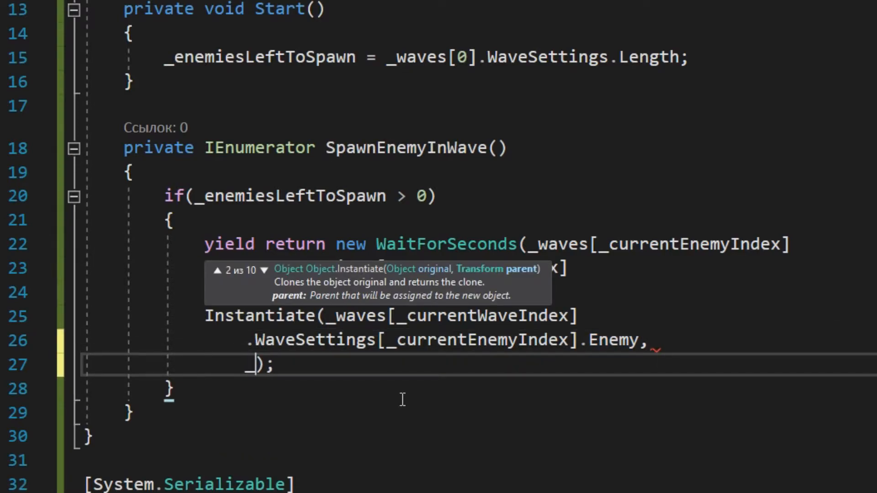
Step: Spawn at NeededSpawner.transform.position with Quaternion.identity, restart the coroutine, and begin an else branch
{"action": "type", "text": "_waves[_currentWaveIndex"}
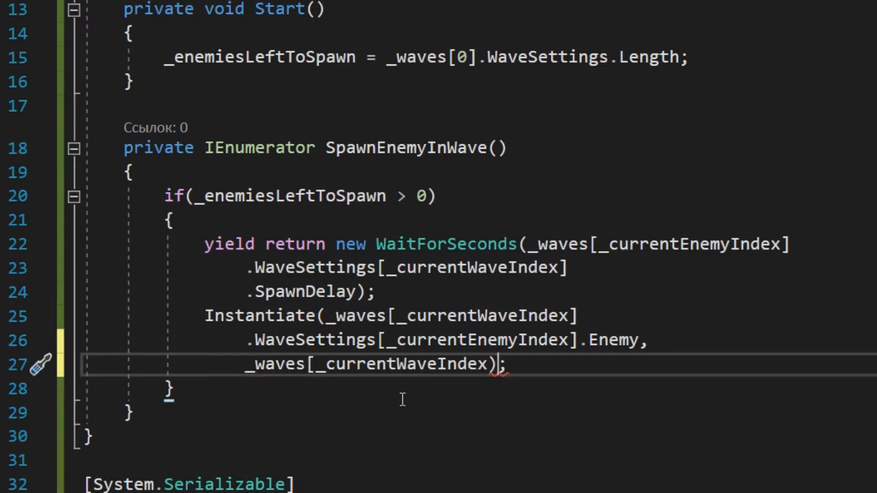
{"action": "type", "text": ".WaveSettings["}
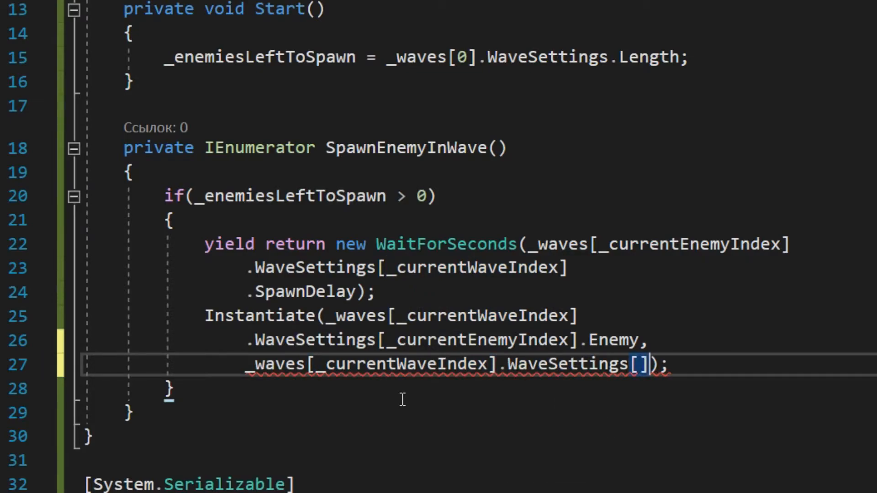
{"action": "type", "text": "_currentEnemyIndex"}
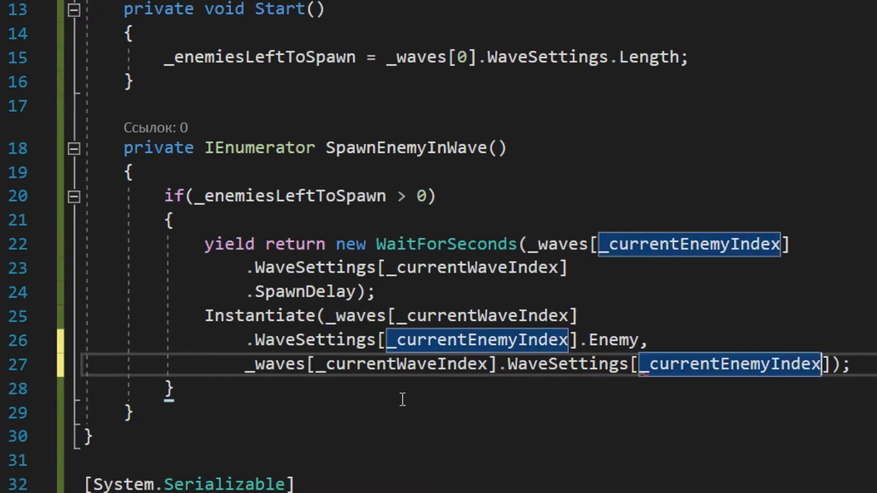
{"action": "type", "text": ".N);"}
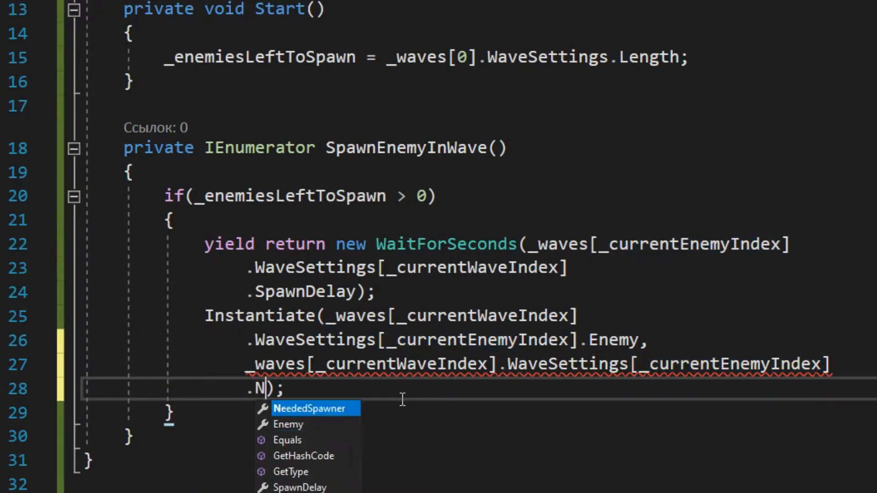
{"action": "type", "text": "eededSpawner.transform.position, Qu"}
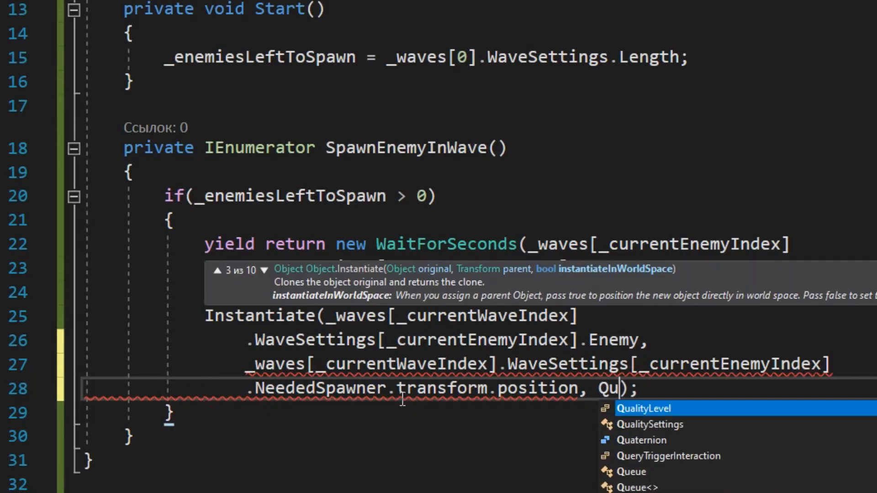
{"action": "type", "text": "aternion.identity"}
{"action": "type", "text": "St"}
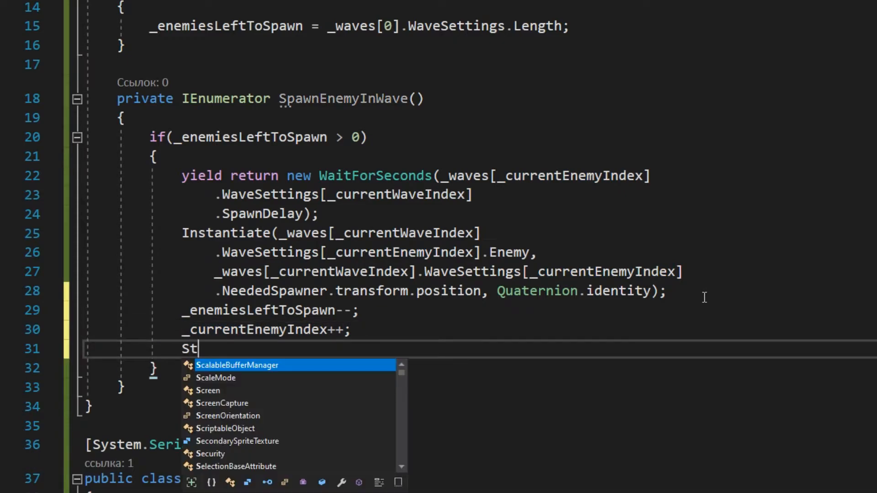
{"action": "type", "text": "artCoroutine(SpawnEnemyInWave());"}
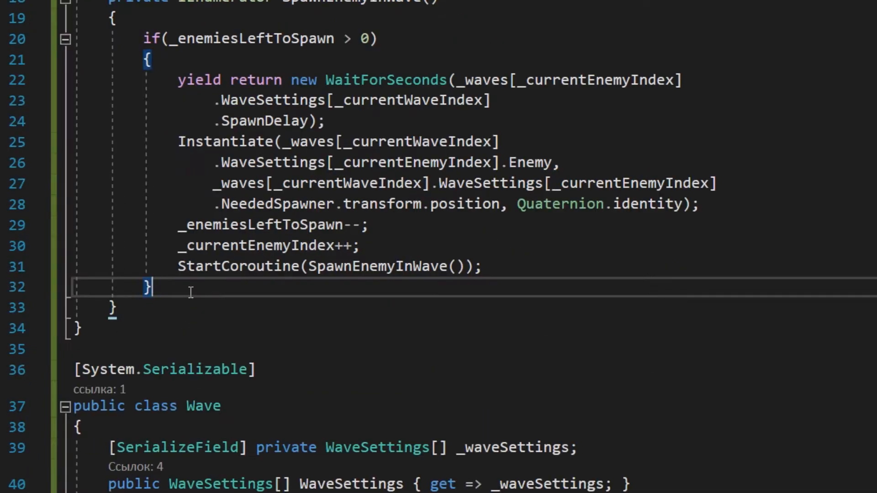
{"action": "type", "text": "else"}
{"action": "type", "text": "if (_currentEnemyIndex"}
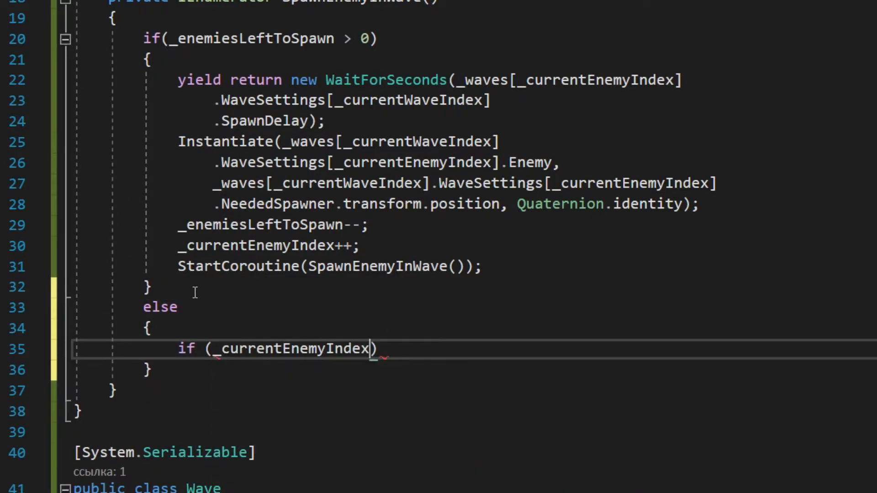
Step: If under _waves.Length - 1, advance _currentWaveIndex and reset _enemiesLeftToSpawn from that wave's WaveSettings.Length
{"action": "type", "text": "M _wav"}
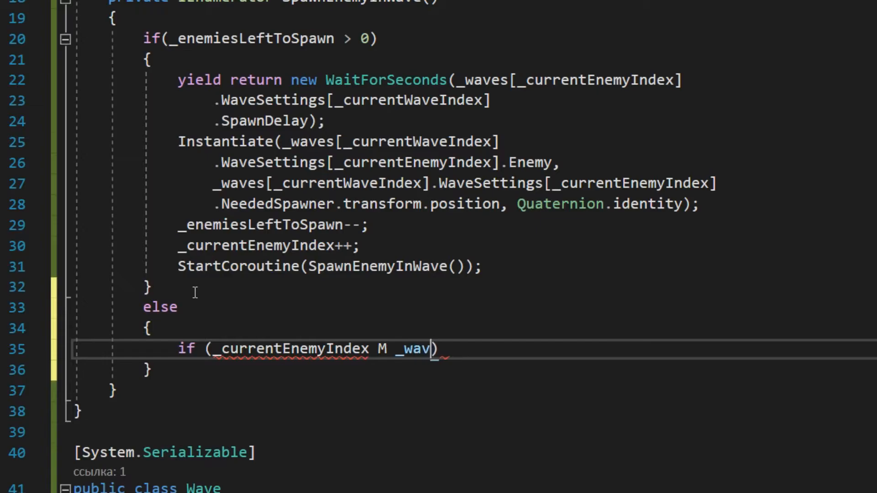
{"action": "type", "text": "es.Length"}
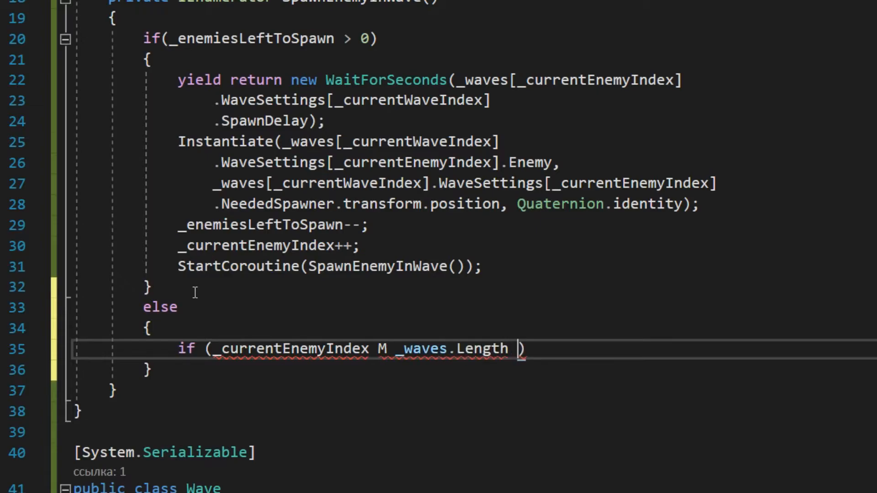
{"action": "type", "text": "<"}
{"action": "type", "text": "_currentWaveIndex++;"}
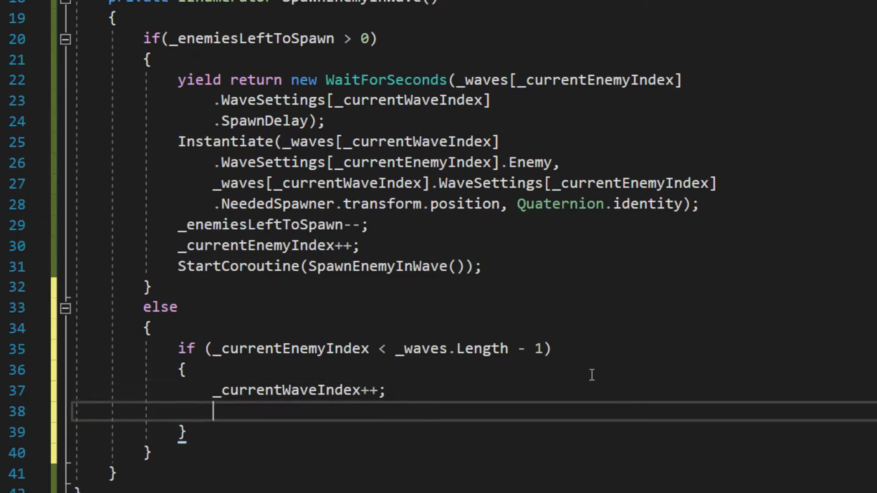
{"action": "type", "text": "_enemiesLeftToSpawn = _wa"}
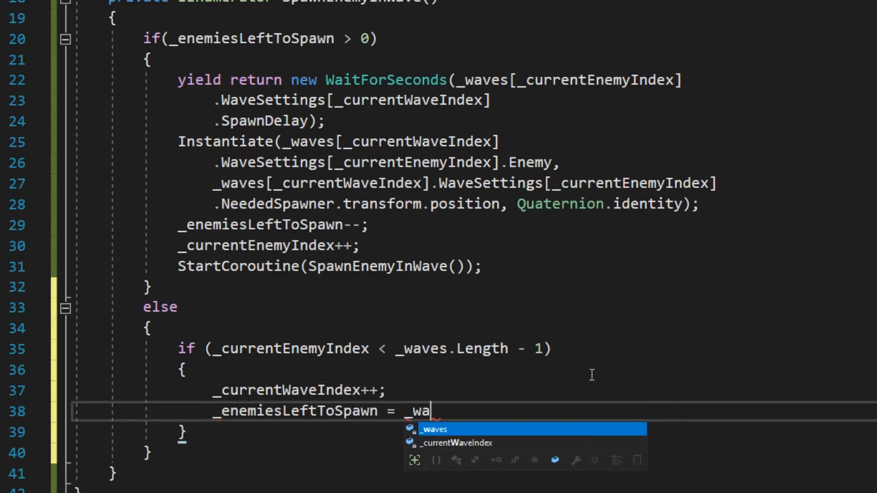
{"action": "type", "text": "ves[_currentWaveIndex]."}
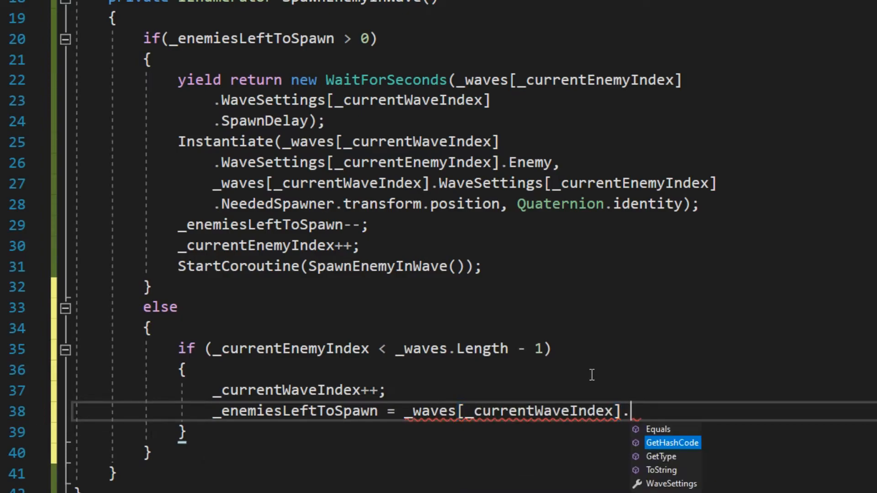
{"action": "type", "text": "WaveSettings.Length"}
{"action": "type", "text": "_currentEnemyIndex = 0;"}
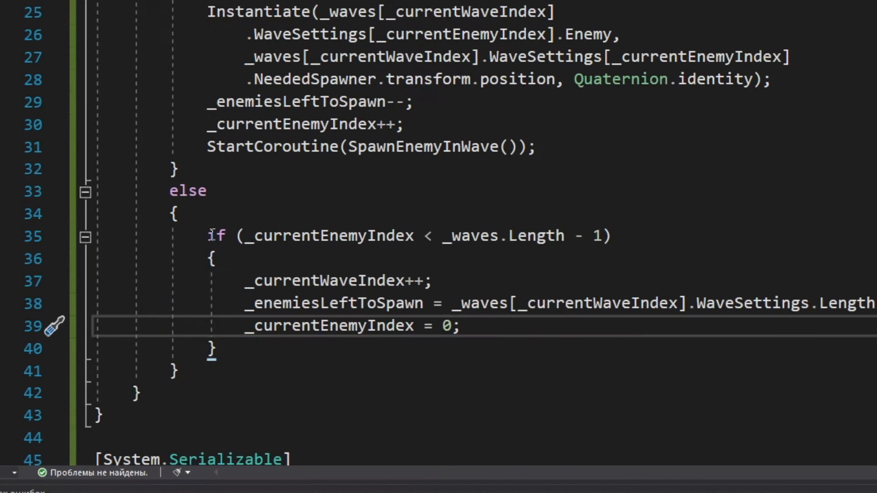
Step: Add an empty public void LaunchWave() and start the coroutine from Start
{"action": "type", "text": "public v"}
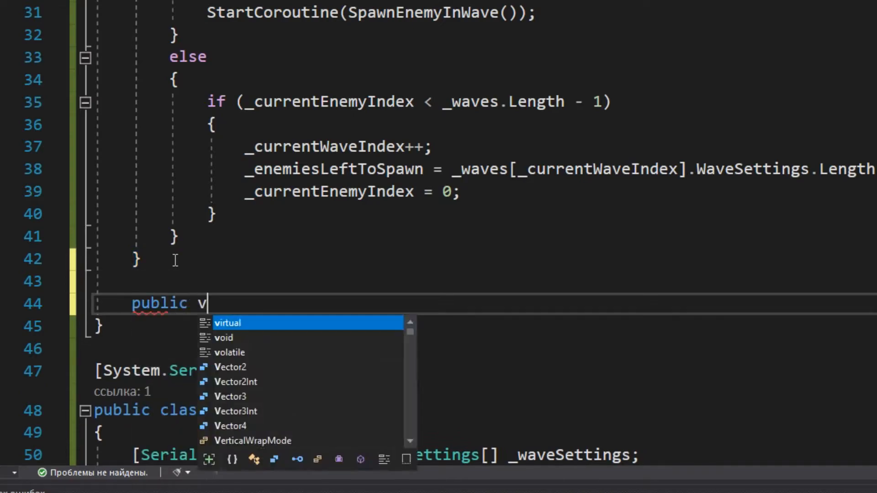
{"action": "type", "text": "oid Launch"}
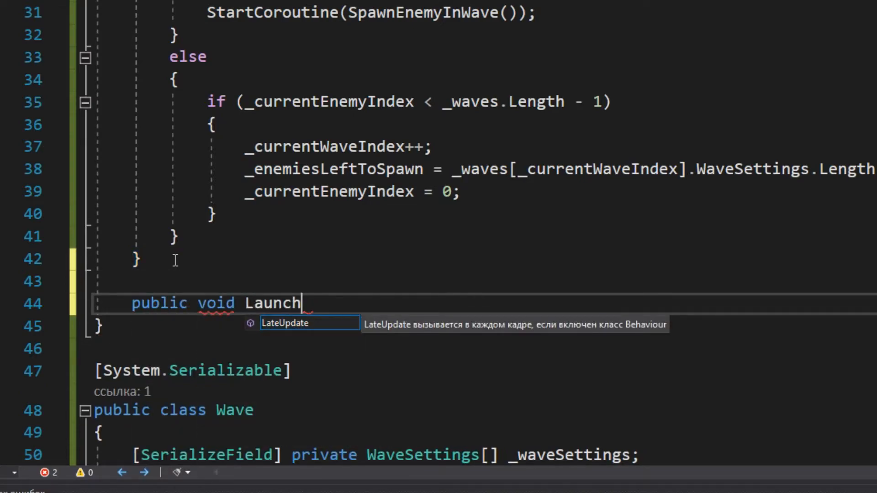
{"action": "type", "text": "Wave()"}
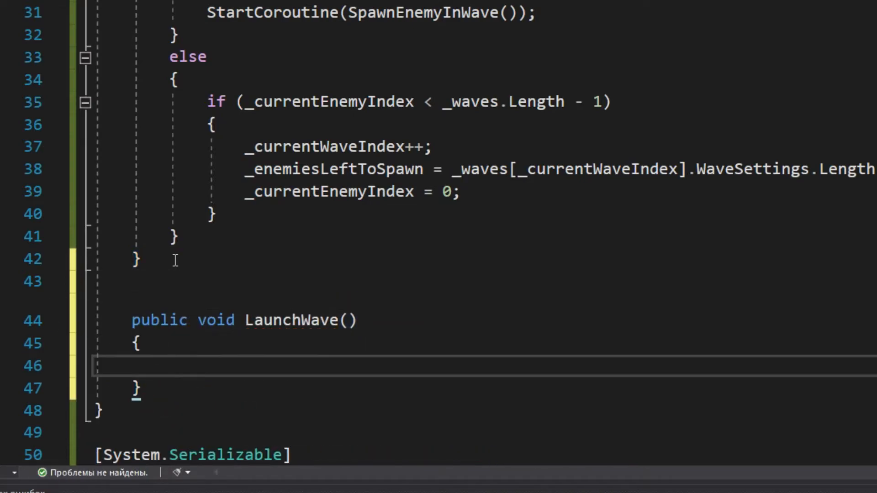
{"action": "type", "text": "Start"}
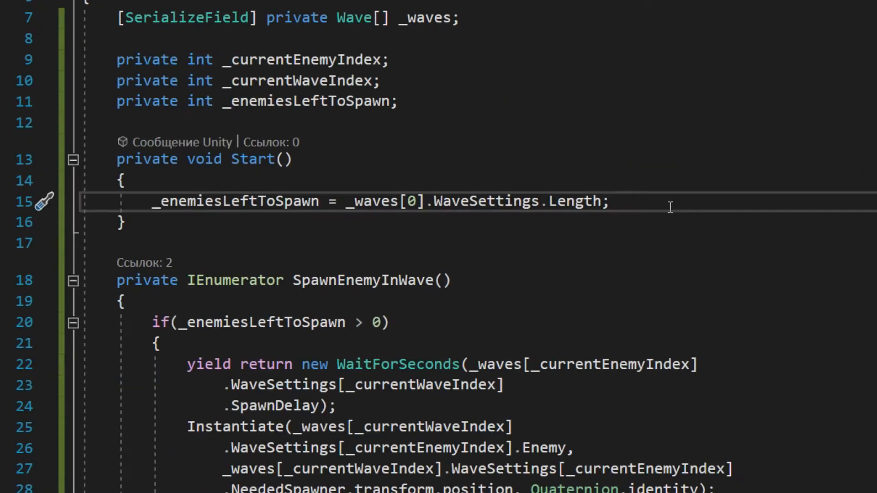
{"action": "type", "text": "Star"}
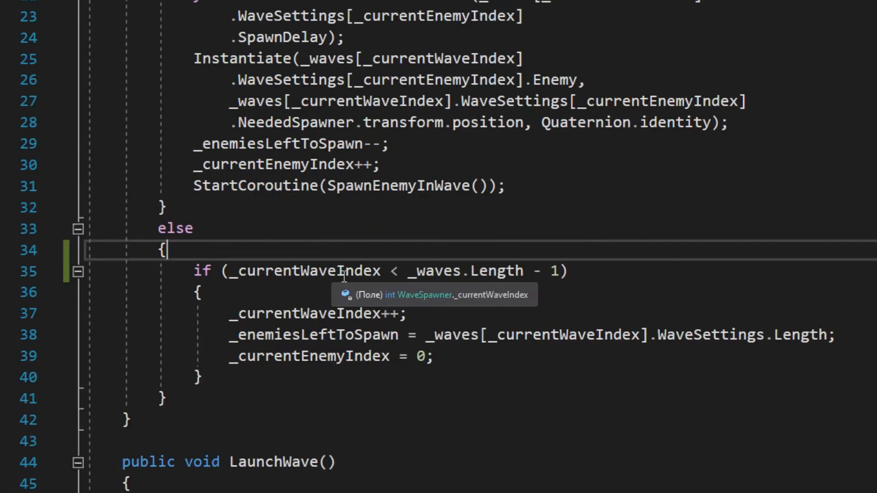
Step: Change the wave condition to use _currentWaveIndex, then create a new C# script TestWaves in Scripts
{"action": "left_click_drag", "start_coordinate": [222, 270], "coordinate": [445, 270]}
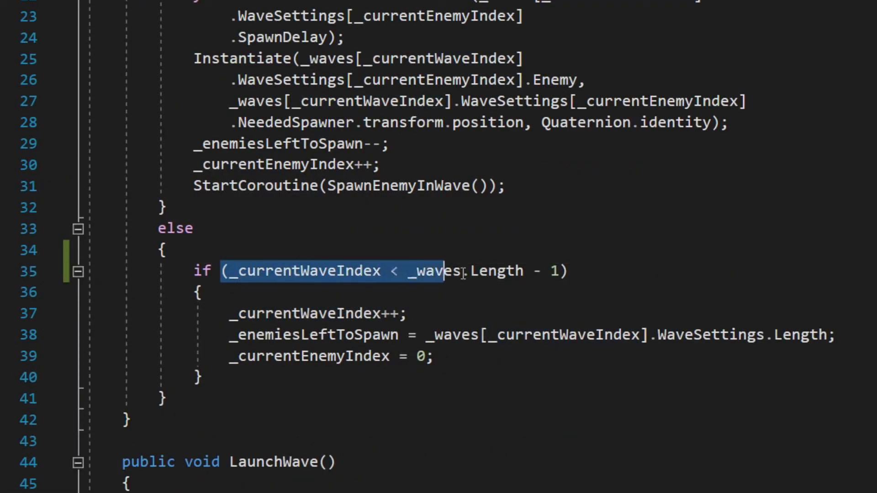
{"action": "double_click", "coordinate": [303, 270]}
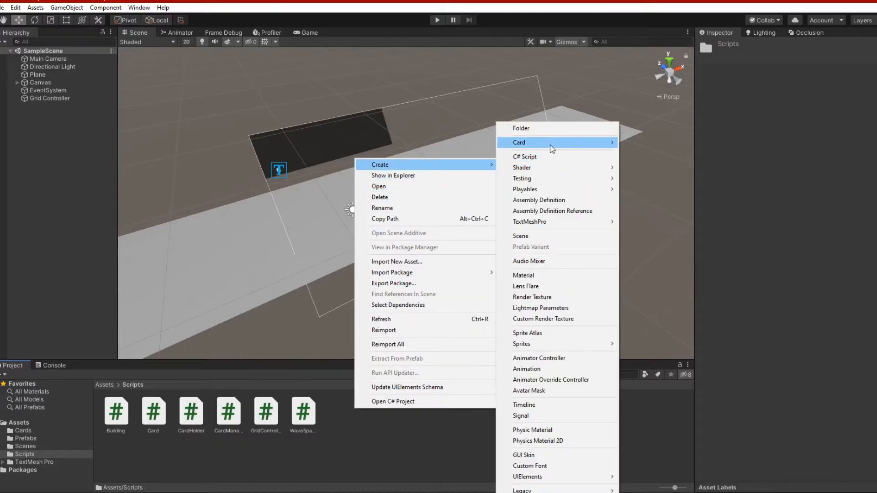
{"action": "left_click", "coordinate": [524, 157]}
{"action": "type", "text": "TestWaves"}
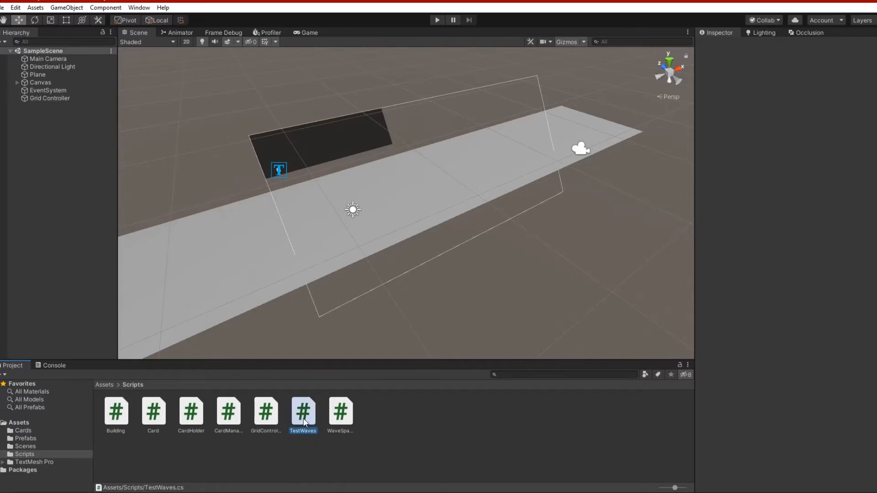
Step: In TestWaves, cache GameObject.Find("Wave Spawner").GetComponent<WaveSpawner>() in Awake
{"action": "double_click", "coordinate": [303, 413]}
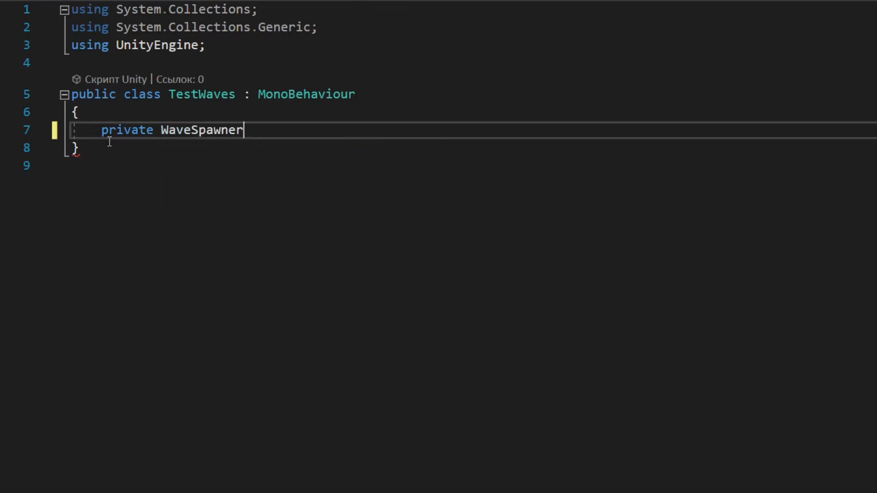
{"action": "type", "text": "_waveSpawner;"}
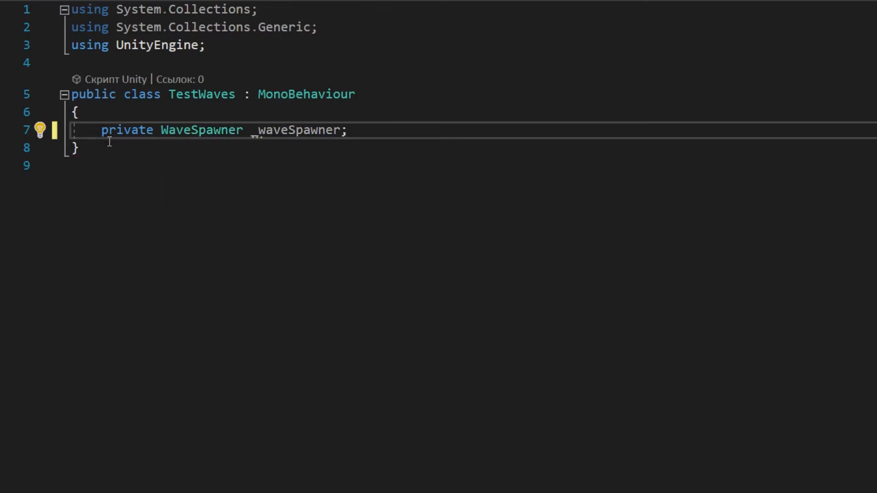
{"action": "type", "text": "private void Awake()"}
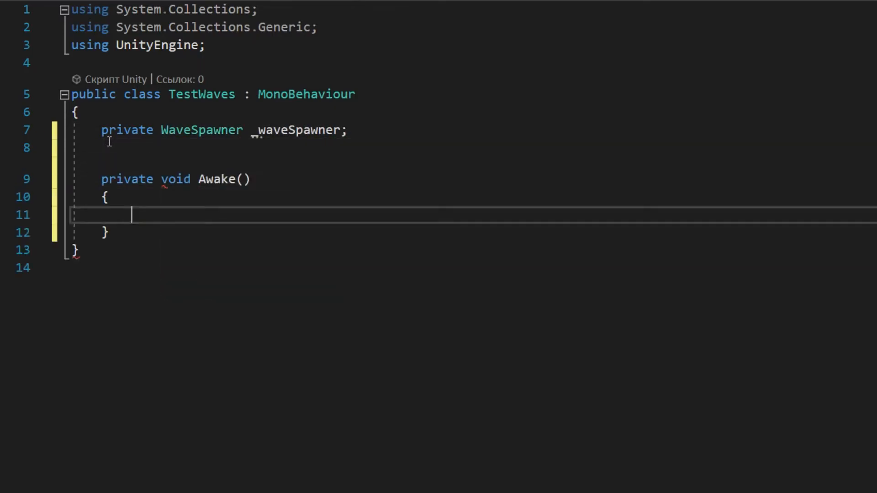
{"action": "type", "text": "_waveSpawner = Ga"}
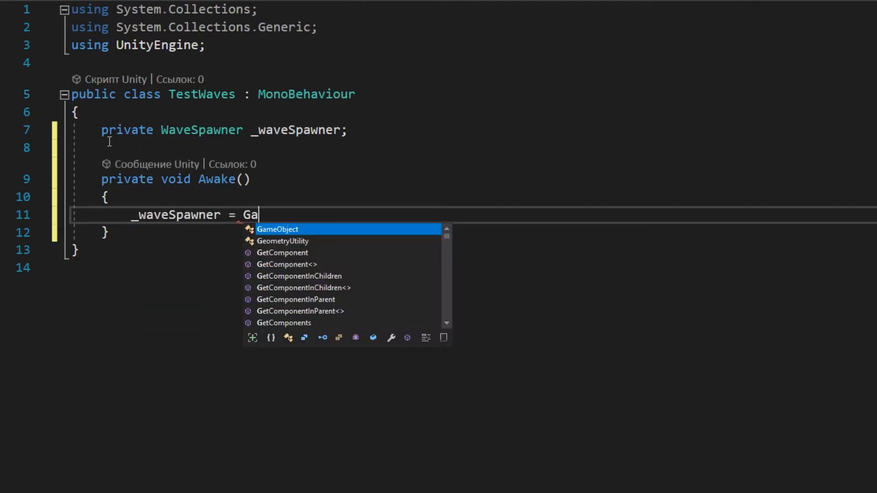
{"action": "type", "text": "meObject.Find(\"W"}
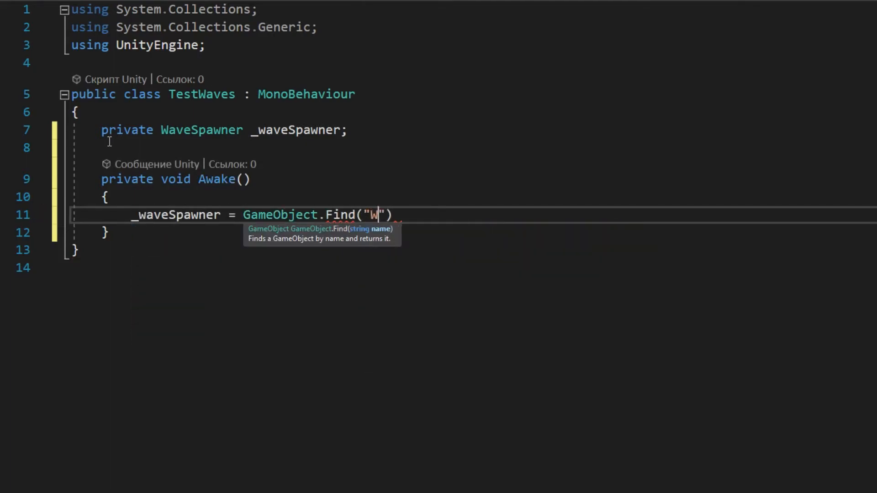
{"action": "type", "text": "ave Spawner"}
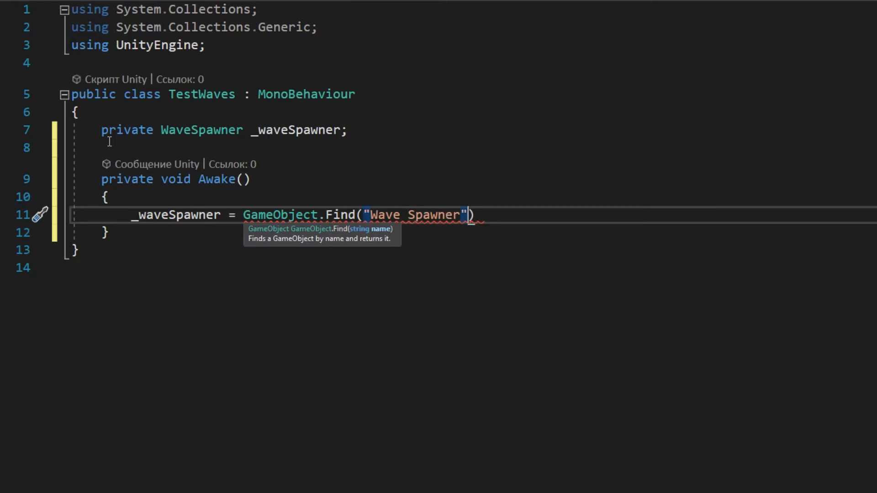
{"action": "type", "text": ".GetComponent<W>"}
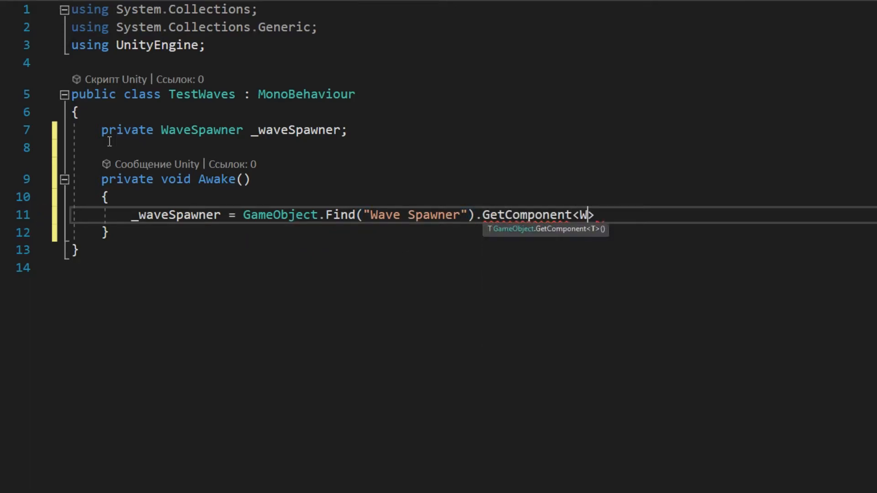
{"action": "type", "text": "aveSpawner>();"}
{"action": "type", "text": "private void OnDestroy("}
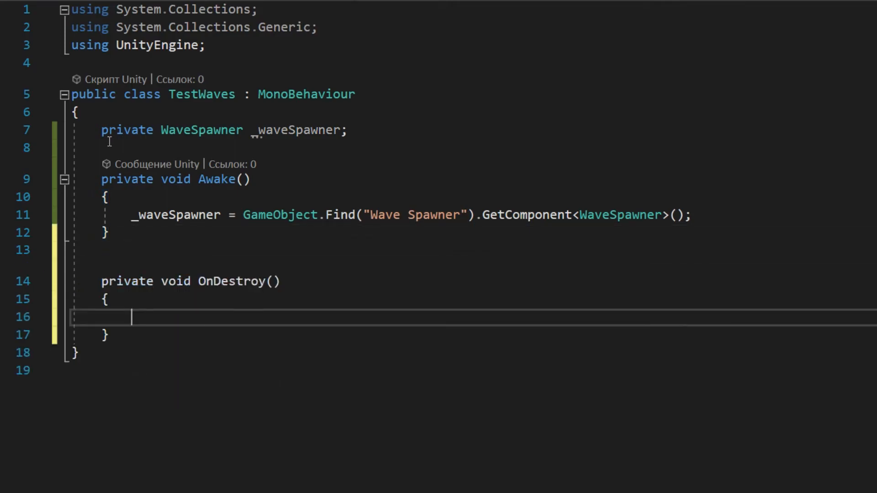
Step: In OnDestroy, count FindGameObjectsWithTag("Enemy").Length and call _waveSpawner.LaunchWave when none remain
{"action": "type", "text": "int enemiesLeft = 0;"}
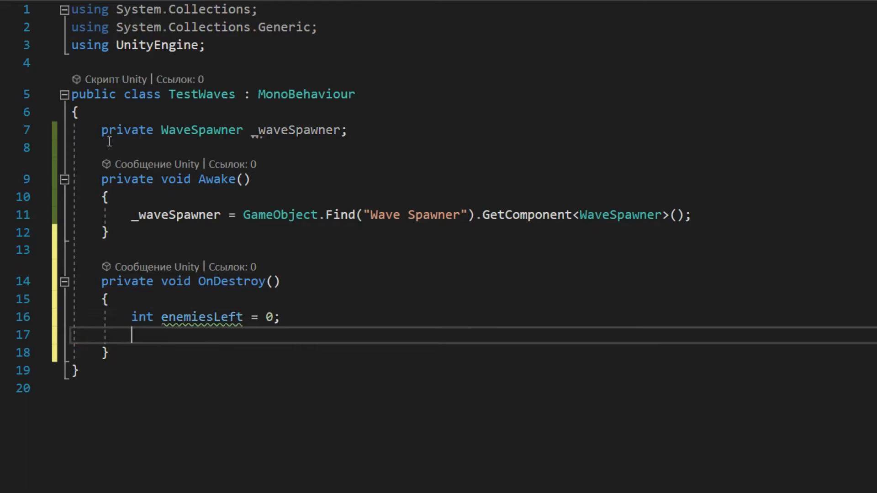
{"action": "type", "text": "enemiesLeft = GameObject"}
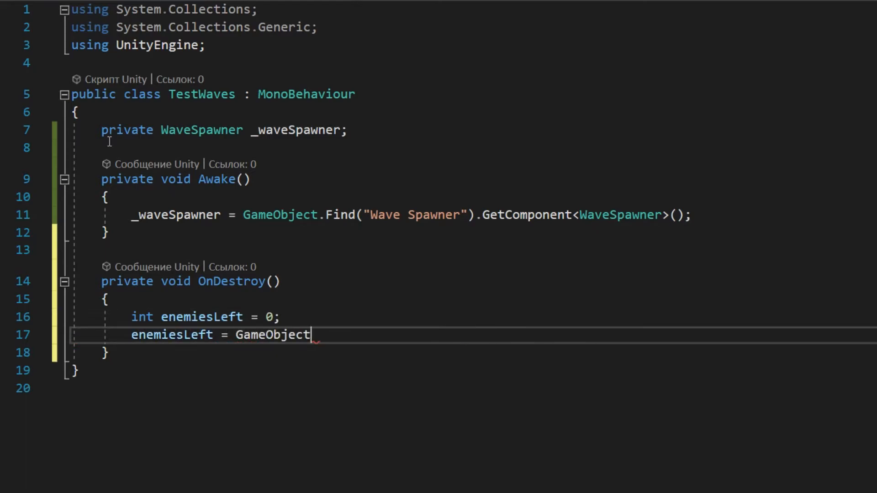
{"action": "type", "text": ".FindGameObjectsWithTag("}
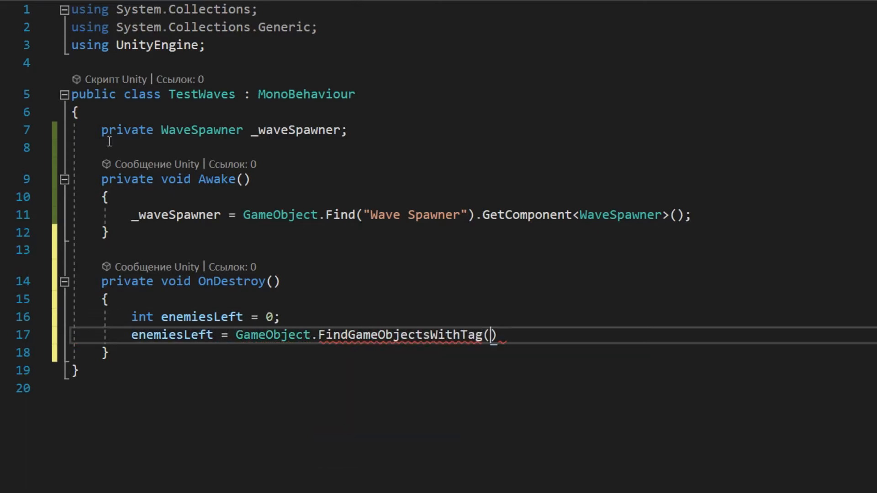
{"action": "type", "text": "\"Enemy\").Length"}
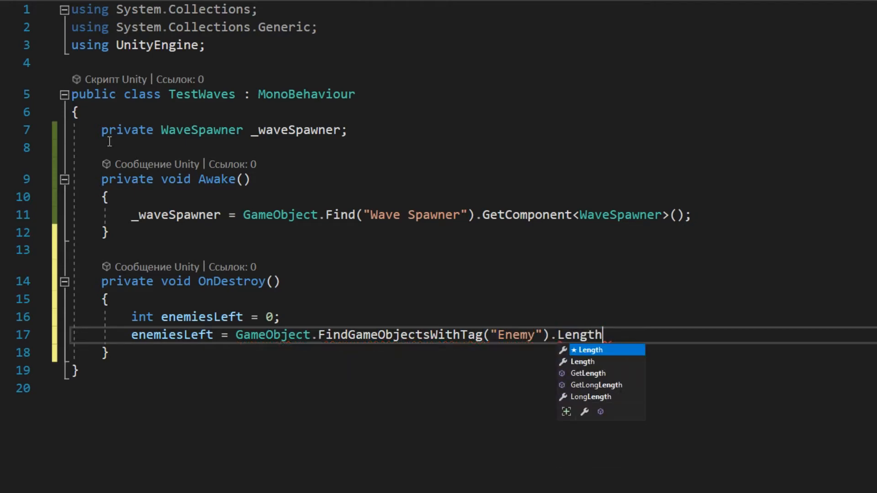
{"action": "type", "text": ";"}
{"action": "type", "text": "if (enemiesLeft == 0"}
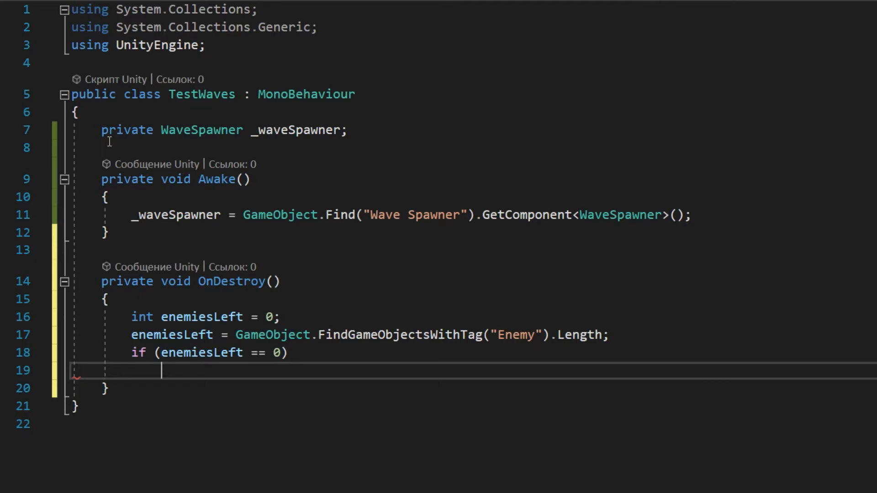
{"action": "type", "text": "_waveSpawner.LaunchWave"}
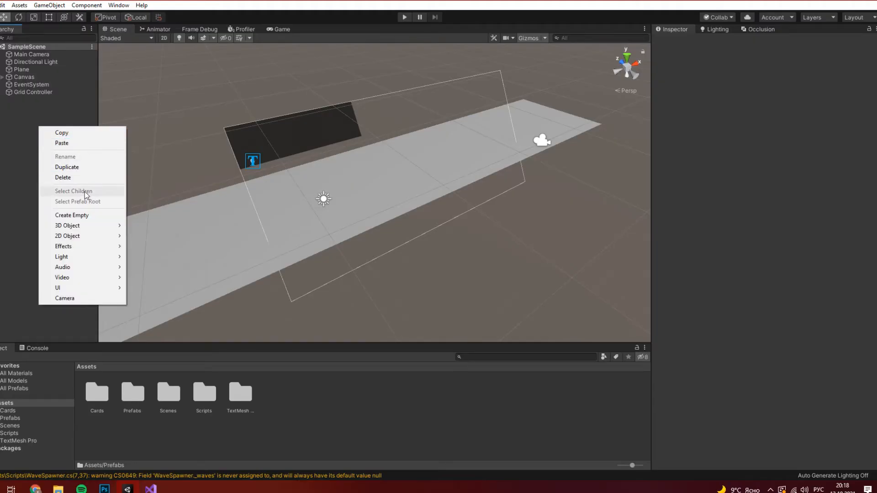
Step: Create an empty 'Wave Spawner' object with the WaveSpawner component and its Waves list sized 2
{"action": "left_click", "coordinate": [71, 215]}
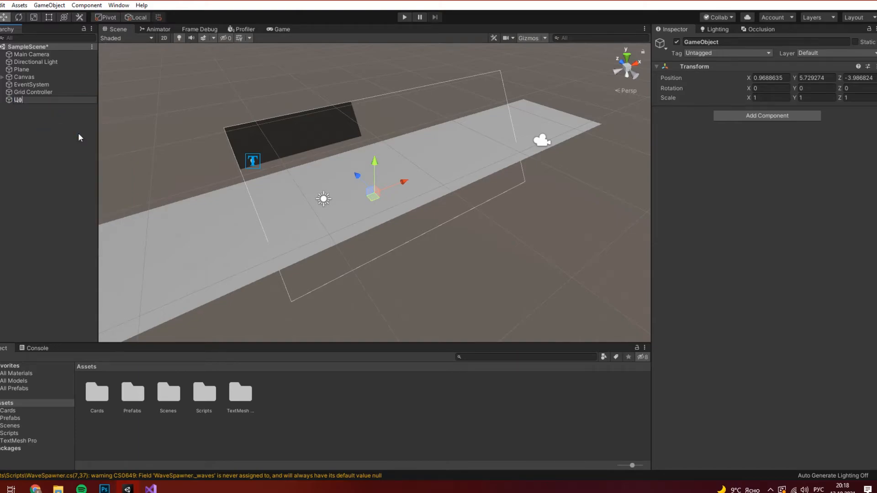
{"action": "type", "text": "Wave Spawner"}
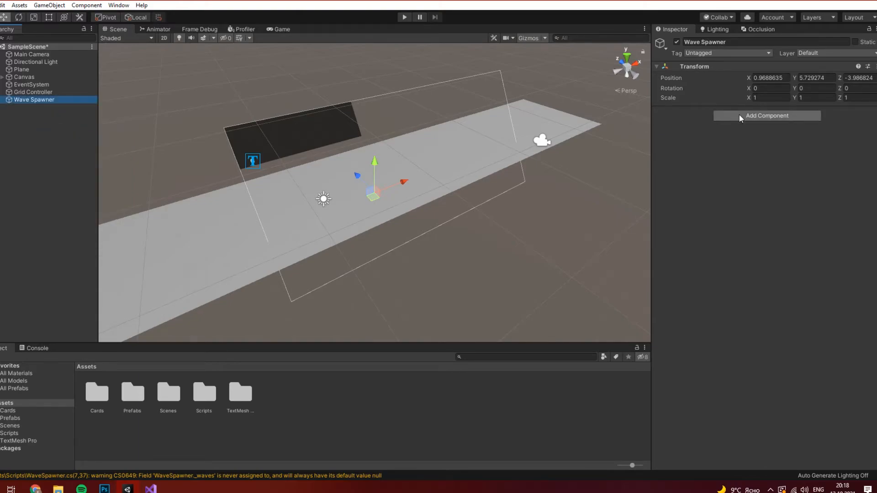
{"action": "left_click", "coordinate": [767, 116]}
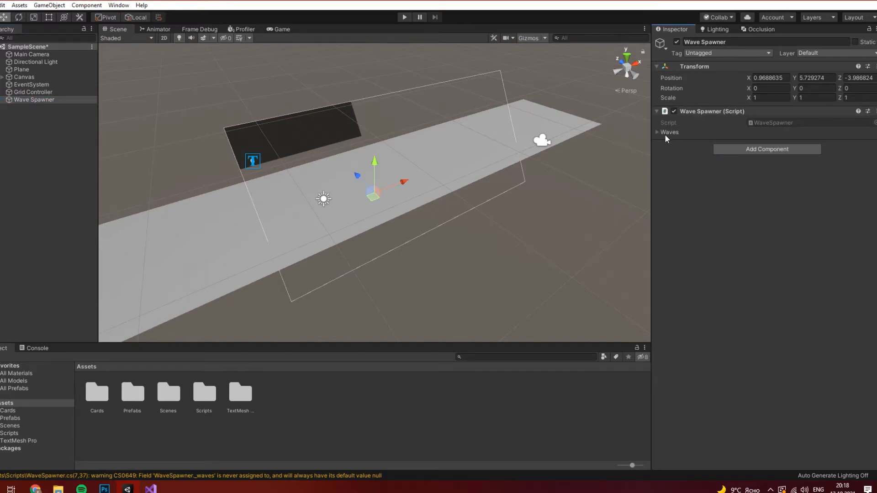
{"action": "left_click", "coordinate": [657, 132]}
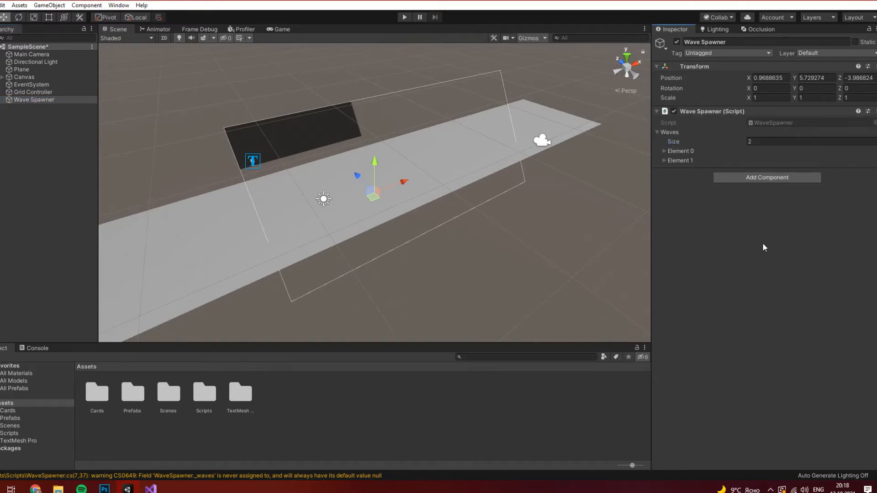
{"action": "left_click", "coordinate": [662, 150]}
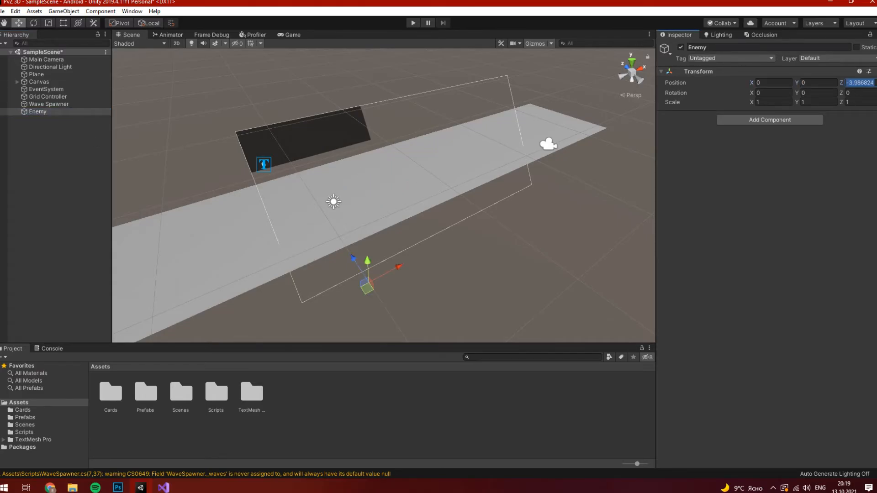
Step: Give the Enemy object a Capsule body and the TestWaves script
{"action": "right_click", "coordinate": [37, 111]}
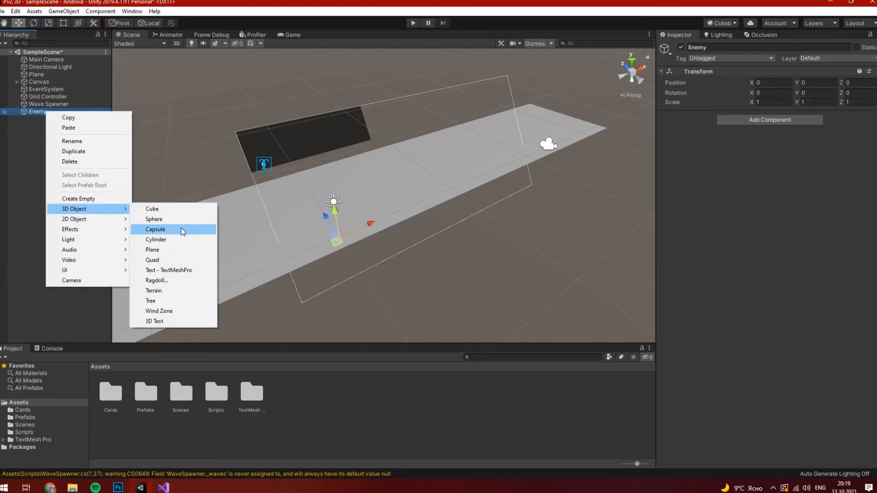
{"action": "left_click", "coordinate": [154, 229]}
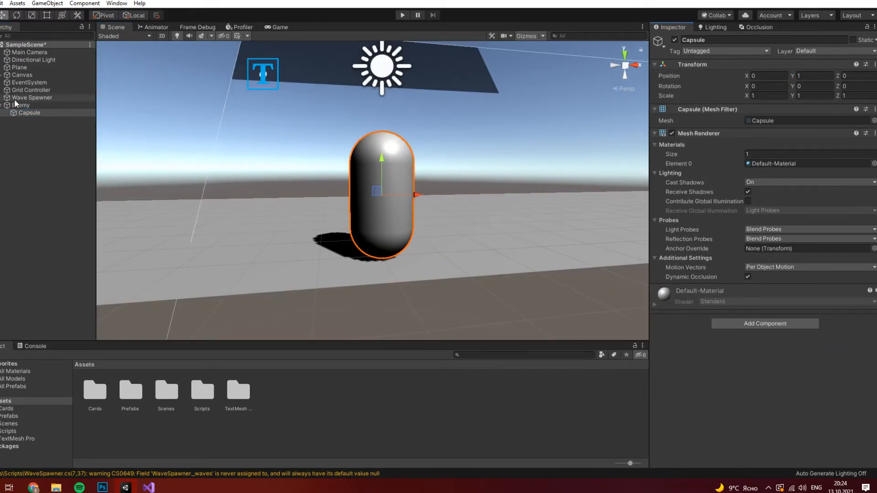
{"action": "left_click", "coordinate": [21, 105]}
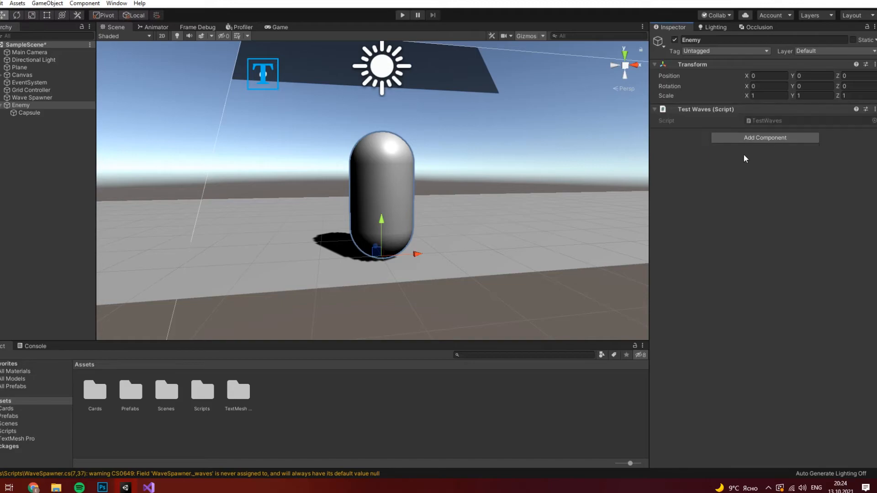
Step: Save Enemy as a prefab in the Prefabs folder and start creating a Spawner object
{"action": "left_click", "coordinate": [129, 391]}
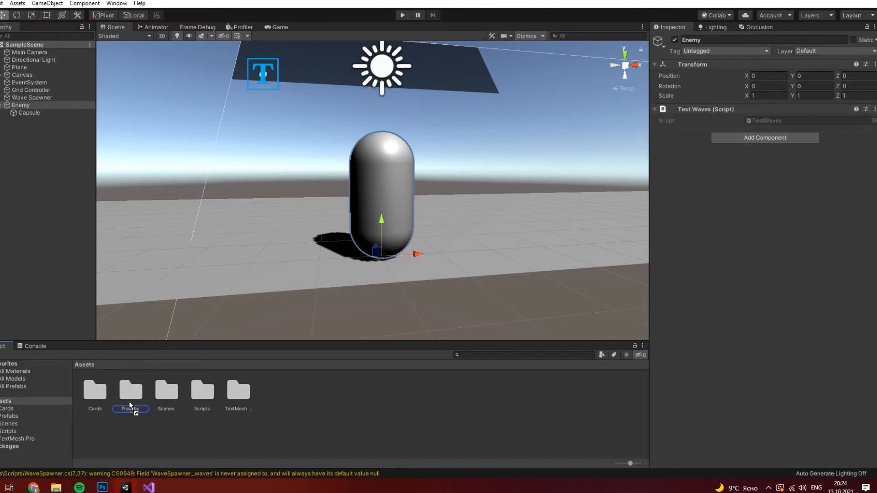
{"action": "double_click", "coordinate": [129, 391]}
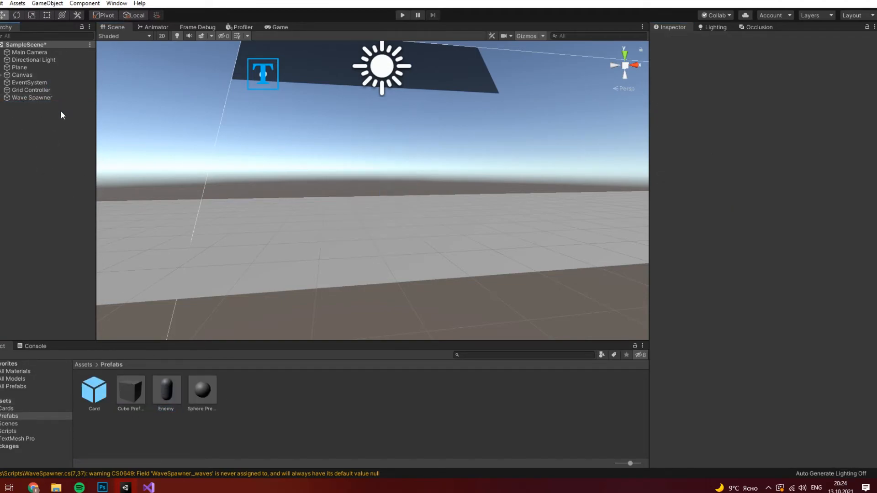
{"action": "right_click", "coordinate": [51, 114]}
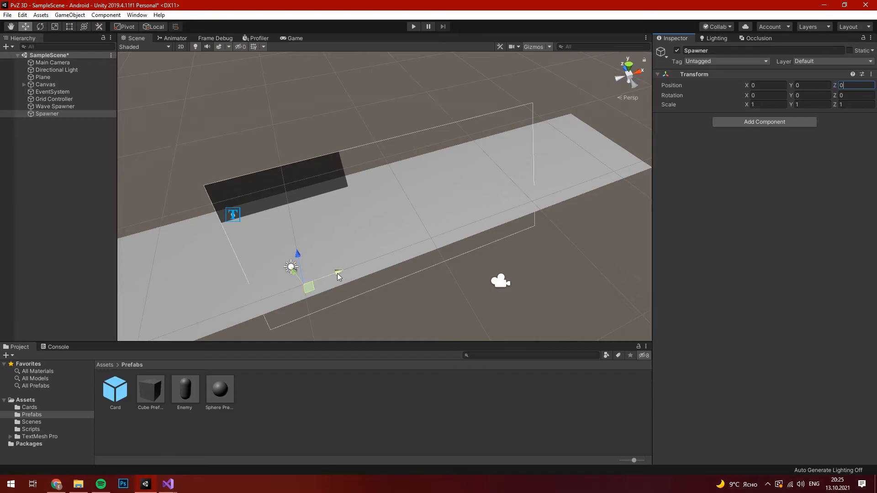
Step: Position the duplicated Spawner objects, grouping five of them under Spawners, and select Wave Spawner
{"action": "type", "text": "20"}
{"action": "type", "text": "4"}
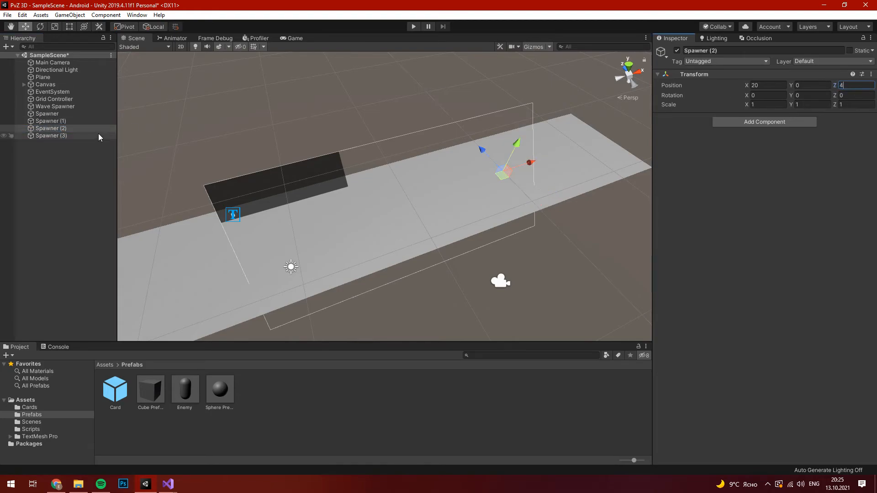
{"action": "left_click", "coordinate": [50, 142]}
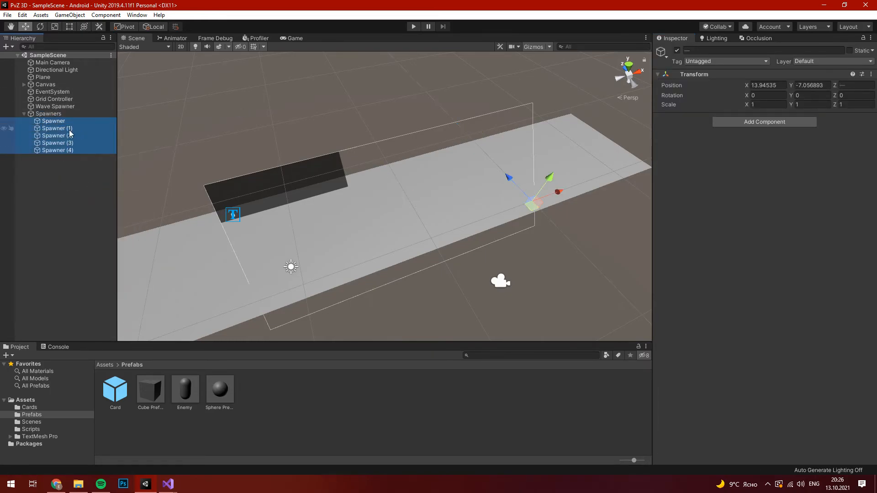
{"action": "left_click", "coordinate": [56, 106]}
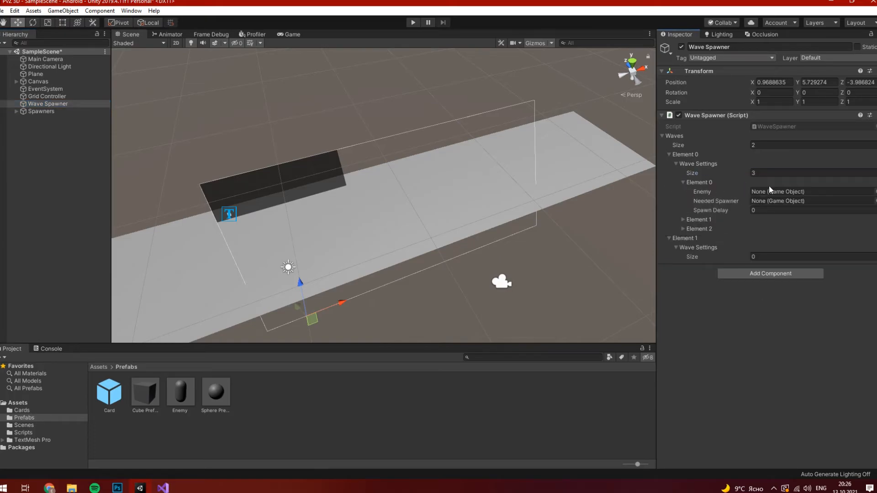
Step: Assign the Enemy prefab and Spawner, Spawner (1), Spawner (3) to wave one's entries and one Spawner entry to wave two
{"action": "left_click_drag", "start_coordinate": [179, 392], "coordinate": [808, 191]}
{"action": "type", "text": "1"}
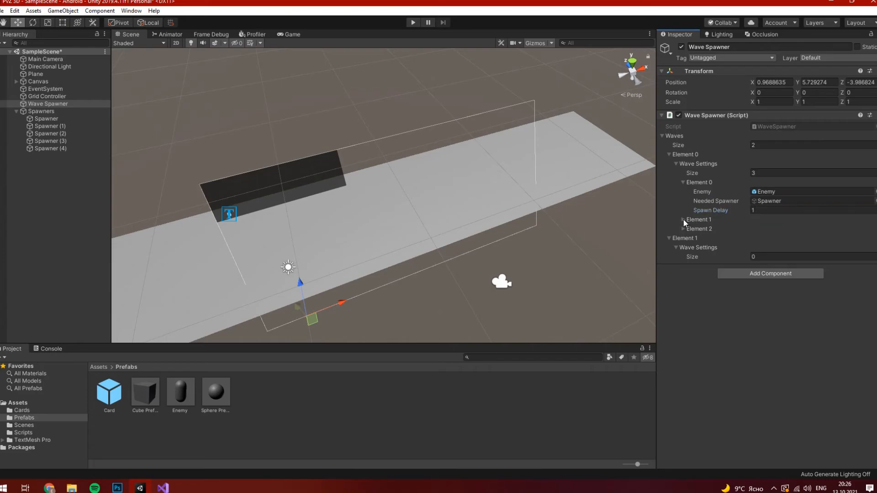
{"action": "left_click", "coordinate": [683, 219]}
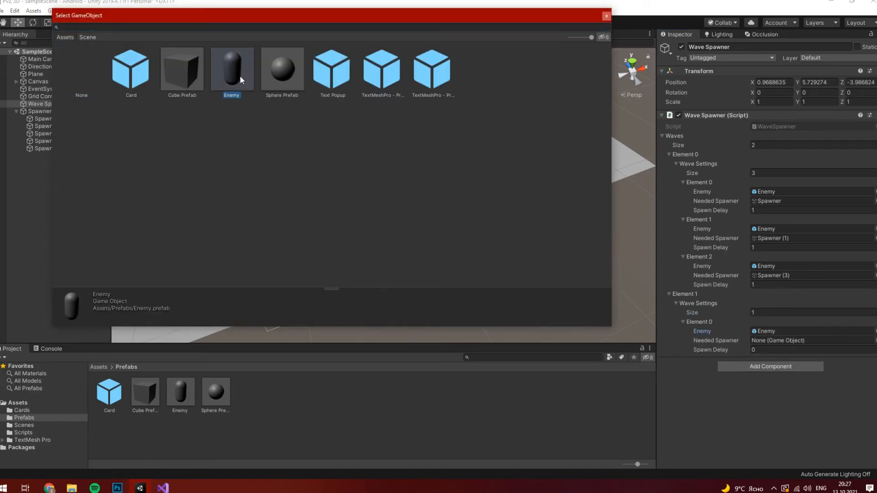
{"action": "left_click", "coordinate": [88, 37]}
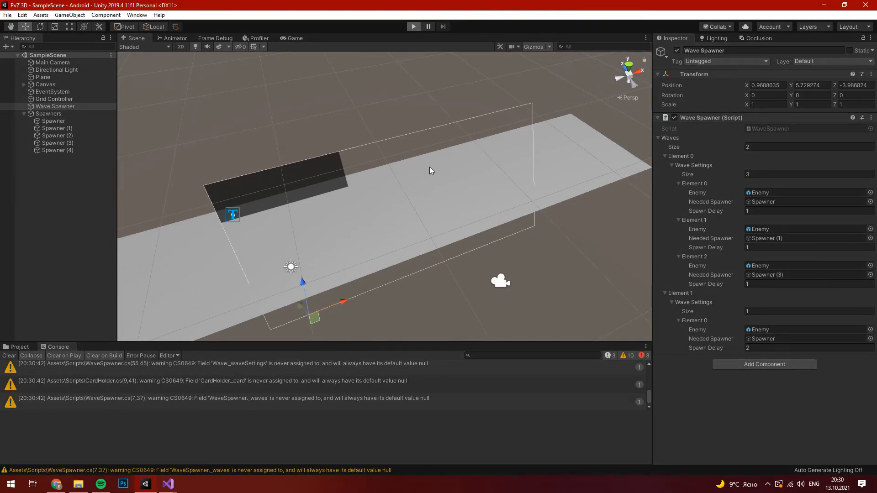
Step: Add a new 'Enemy' tag via Add Tag and save it
{"action": "left_click", "coordinate": [414, 25]}
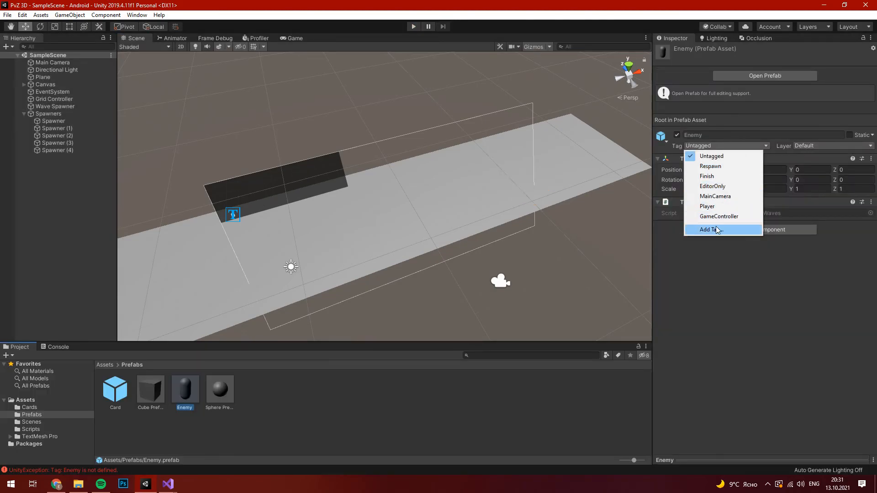
{"action": "left_click", "coordinate": [710, 229]}
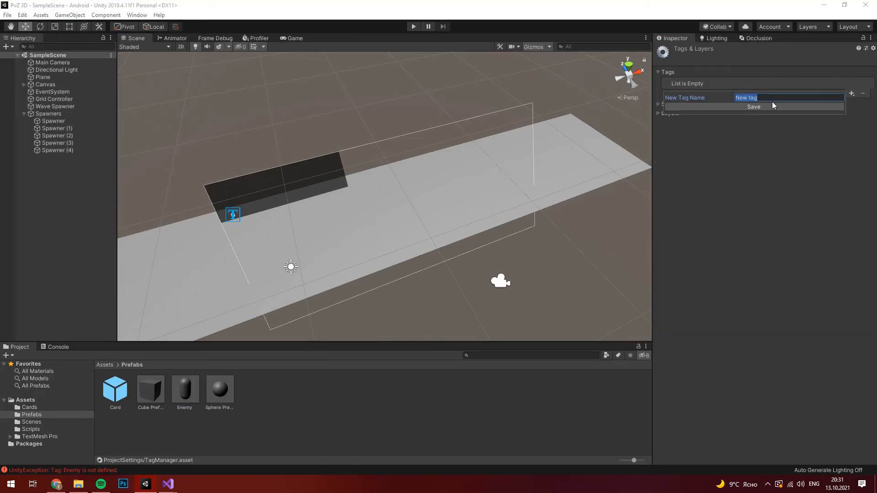
{"action": "left_click", "coordinate": [753, 106]}
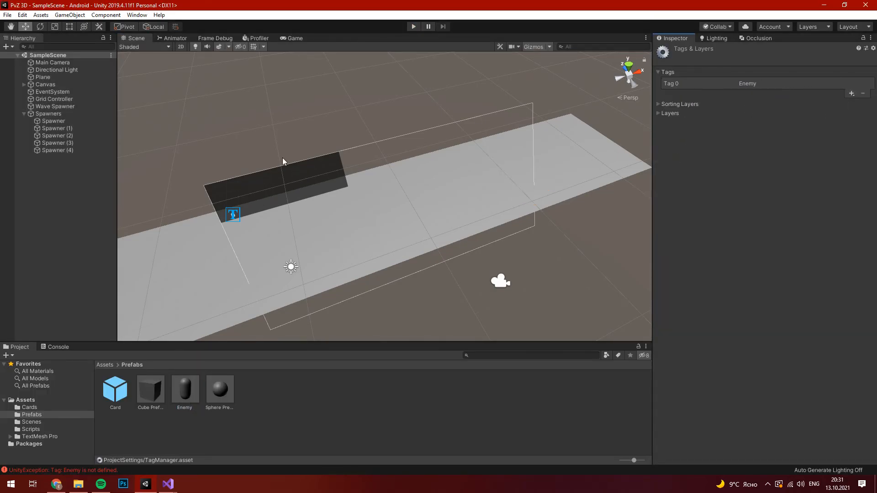
{"action": "left_click", "coordinate": [185, 389]}
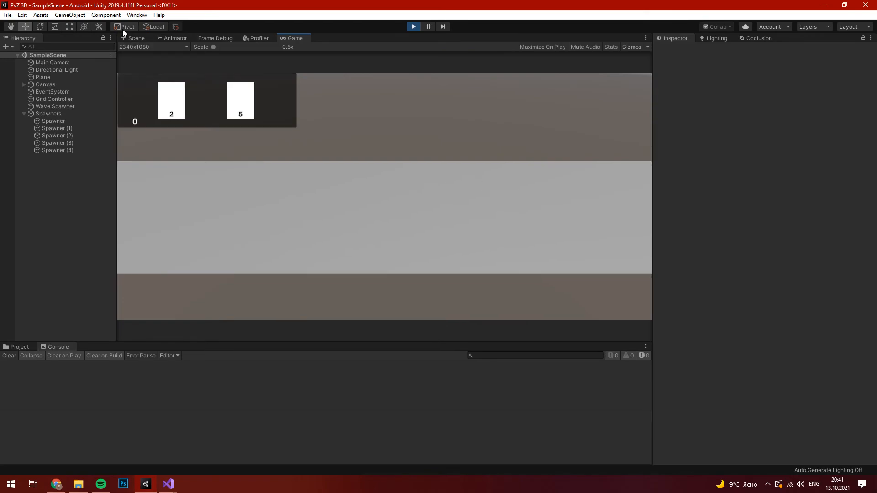
Step: Enter Play mode and watch Enemy(Clone) spawn from the Scene view
{"action": "left_click", "coordinate": [136, 39]}
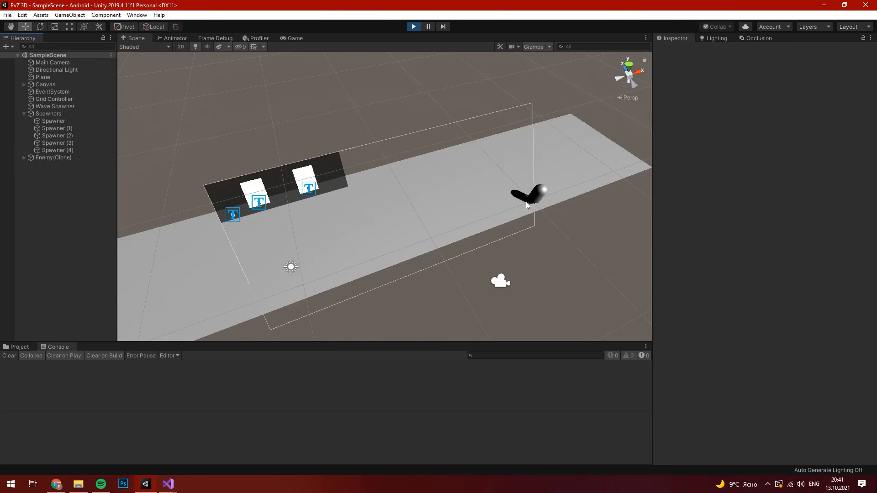
{"action": "mouse_move", "coordinate": [526, 191]}
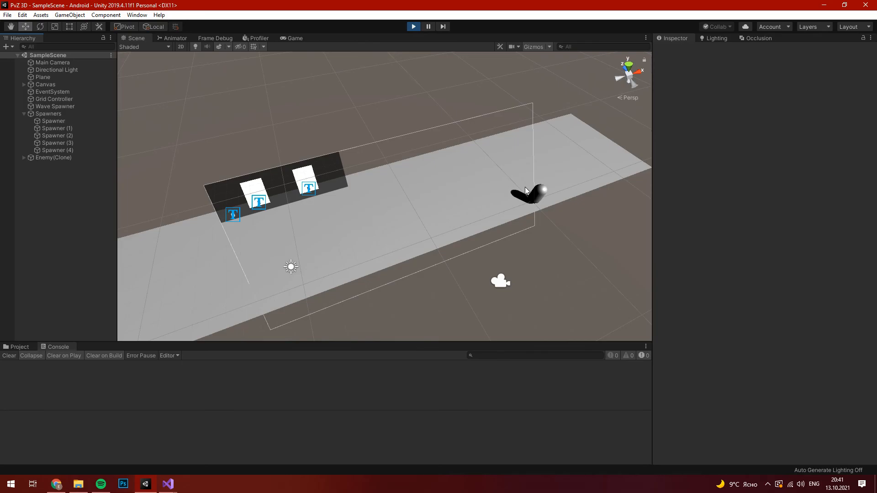